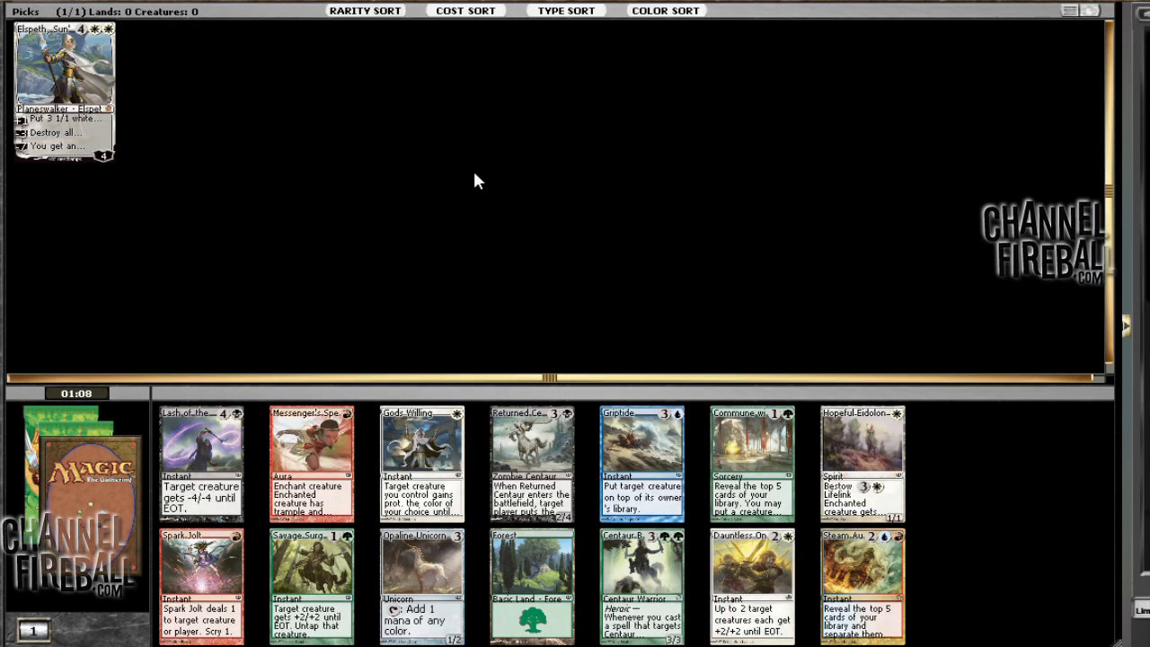
{"action": "mouse_move", "coordinate": [1044, 359]}
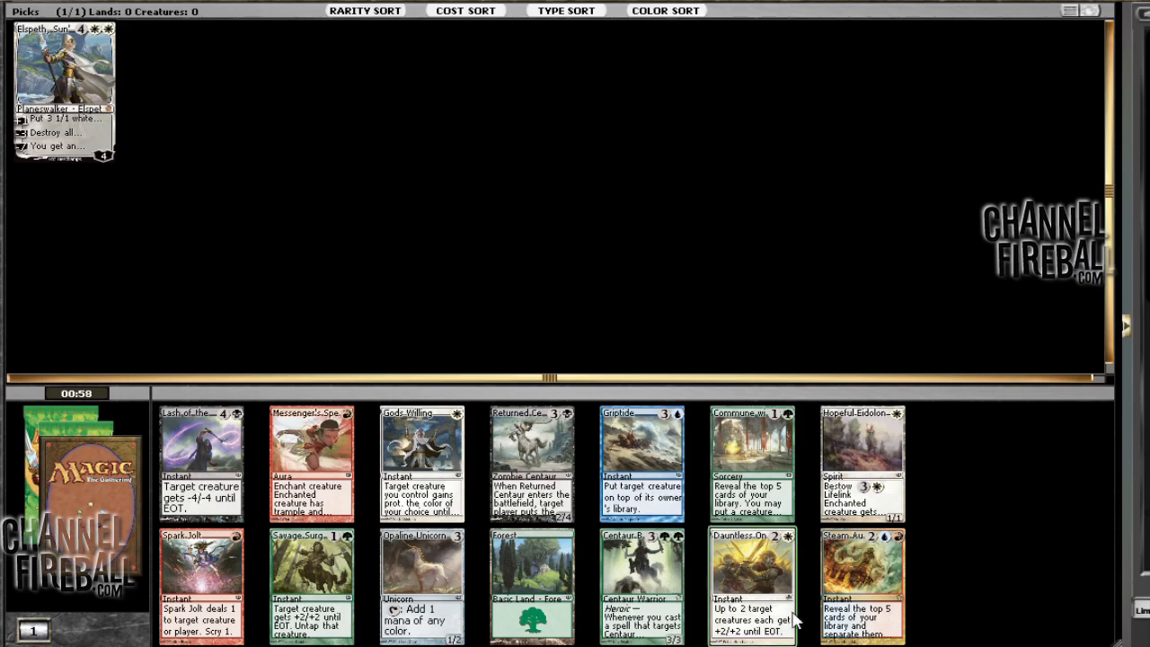
{"action": "mouse_move", "coordinate": [753, 584]}
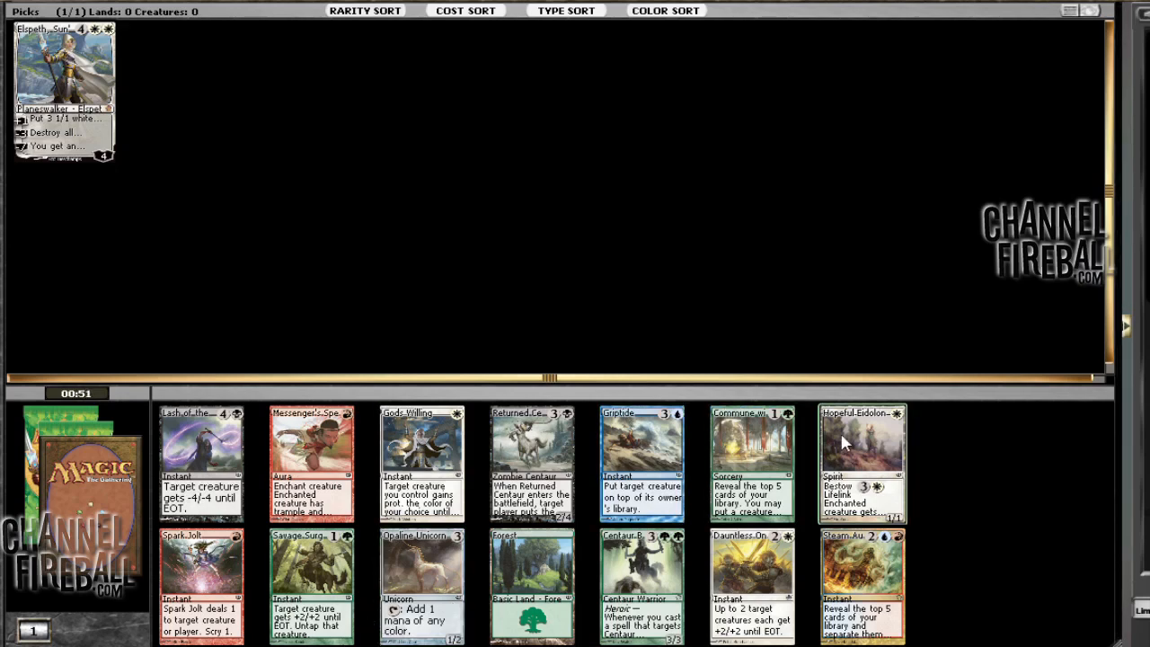
{"action": "mouse_move", "coordinate": [894, 464]}
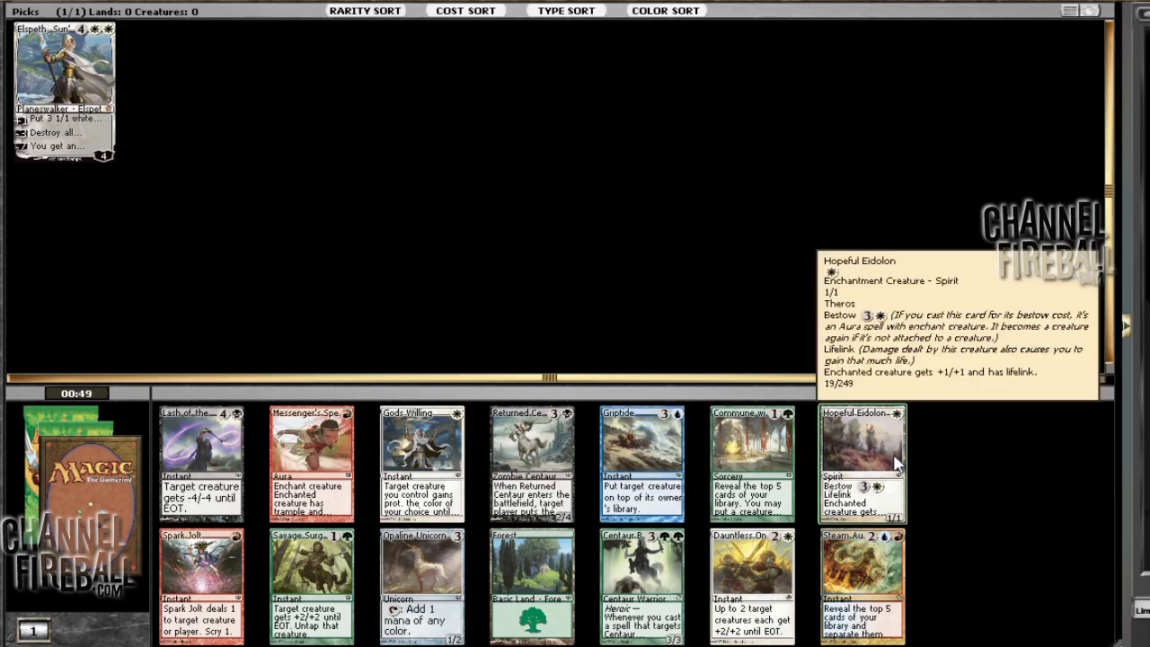
{"action": "mouse_move", "coordinate": [701, 295]}
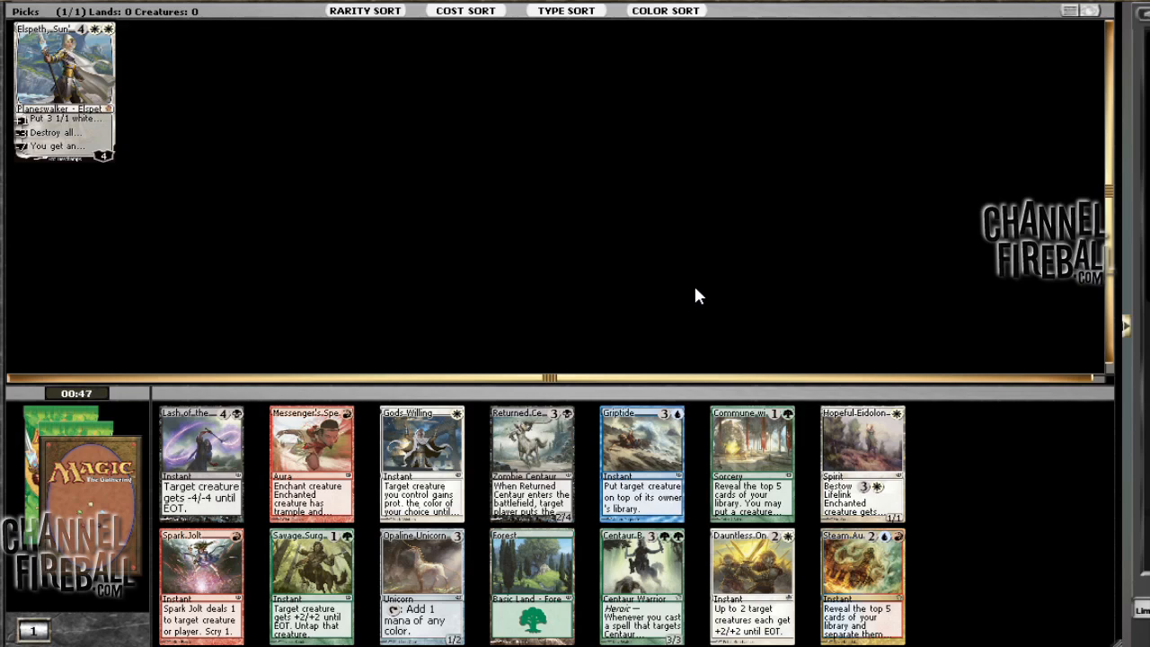
{"action": "mouse_move", "coordinate": [201, 413]}
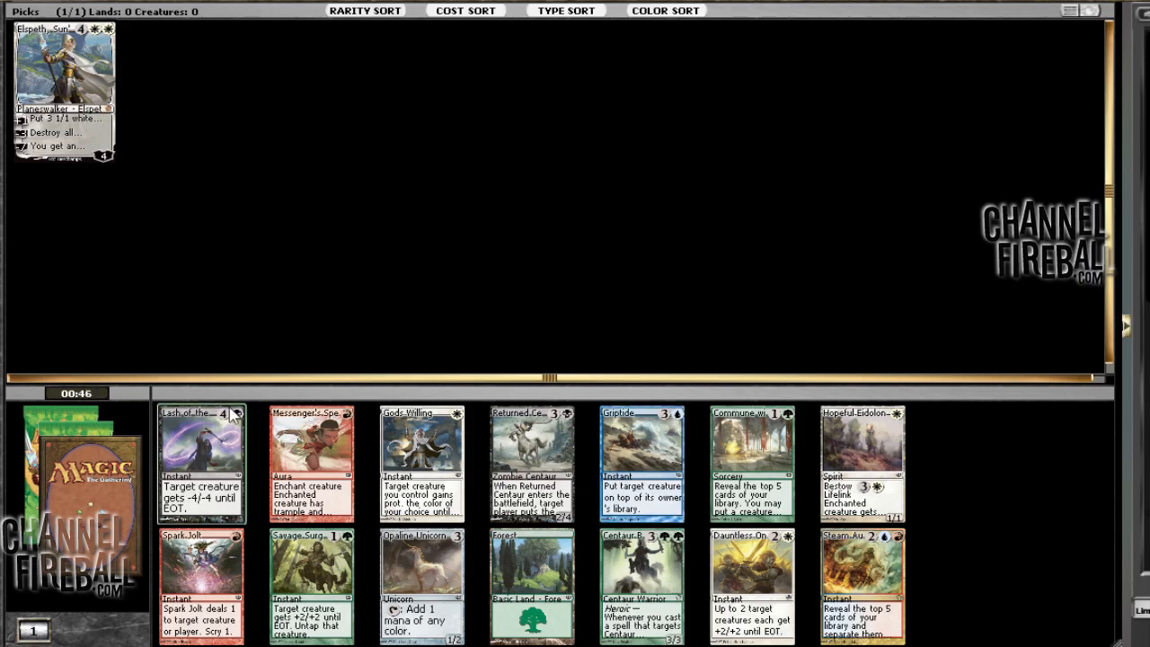
{"action": "mouse_move", "coordinate": [596, 427]}
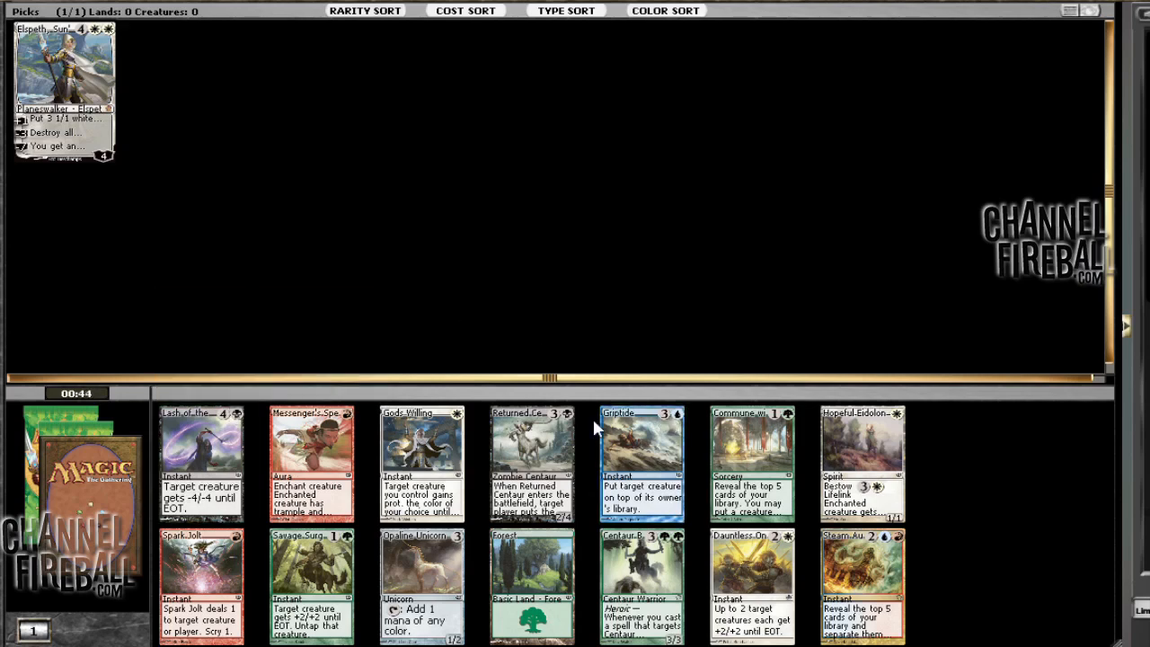
{"action": "mouse_move", "coordinate": [701, 309]}
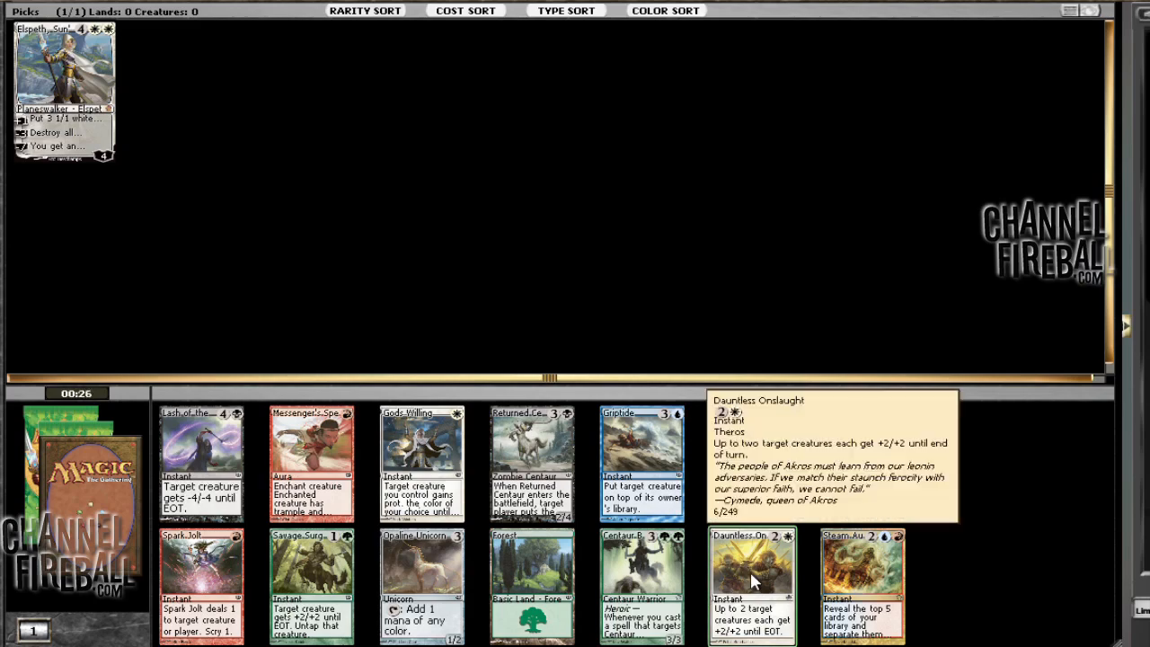
Draft Dauntless Onslaught from the booster as the second pick
{"action": "left_click", "coordinate": [751, 584]}
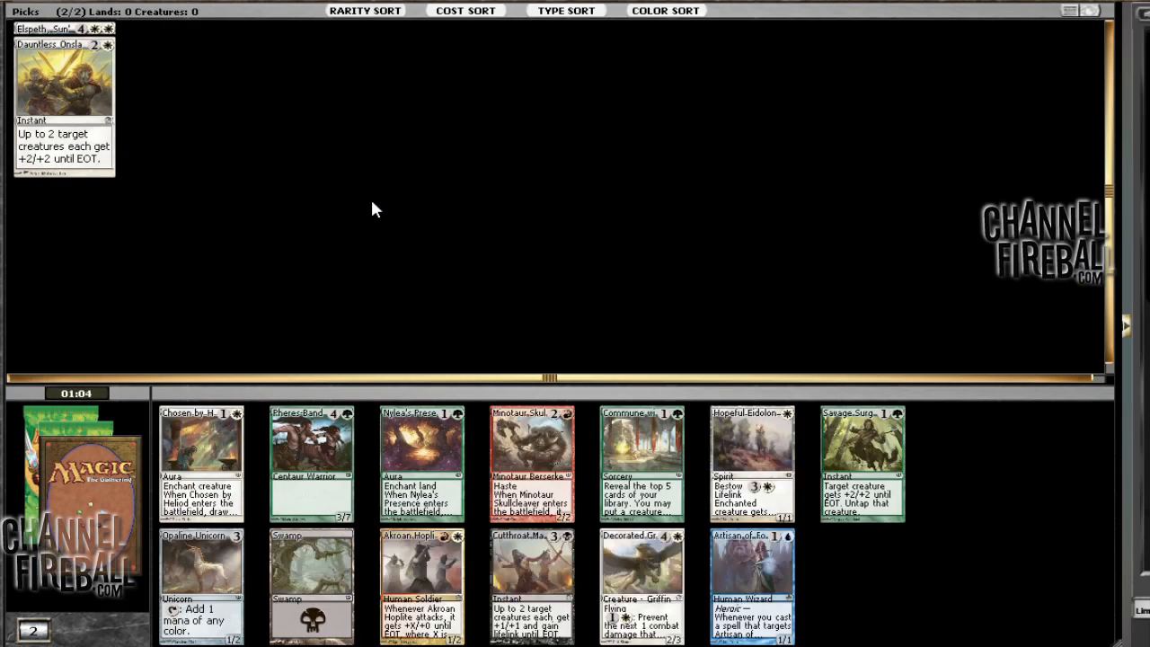
{"action": "mouse_move", "coordinate": [434, 208]}
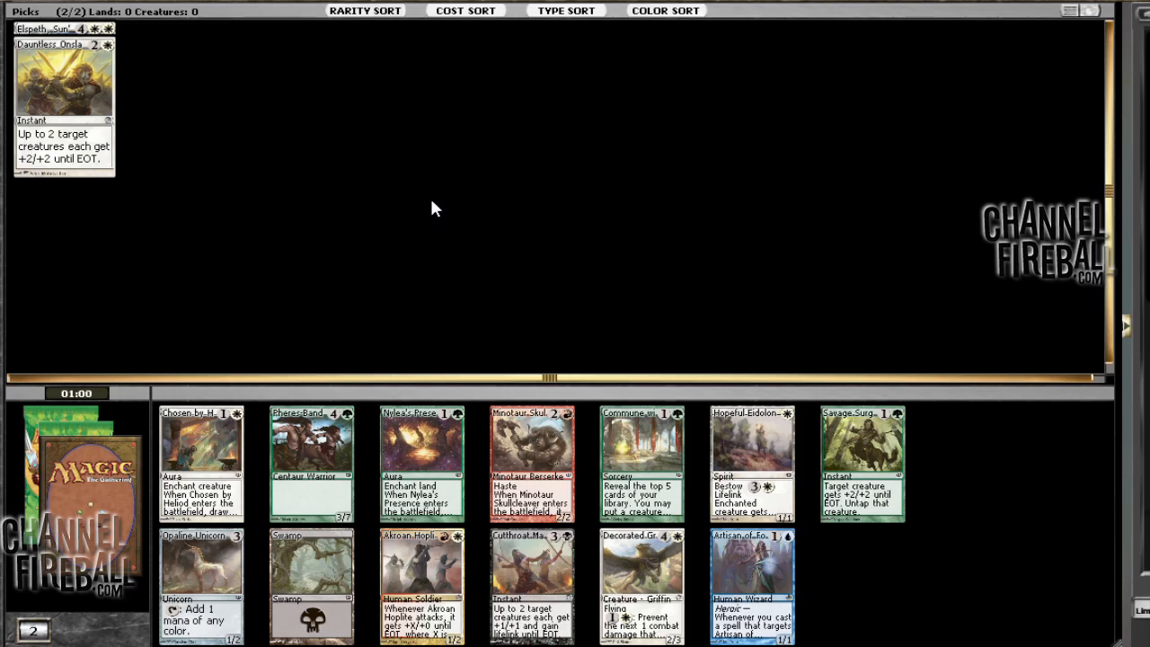
{"action": "mouse_move", "coordinate": [686, 249]}
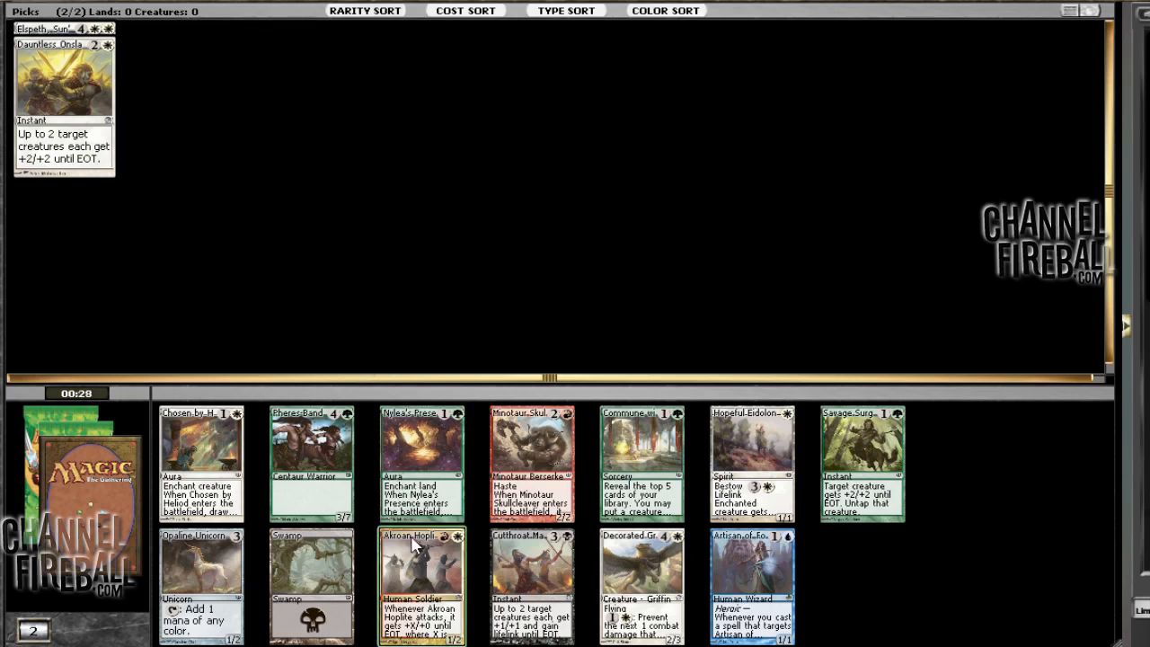
{"action": "mouse_move", "coordinate": [478, 550]}
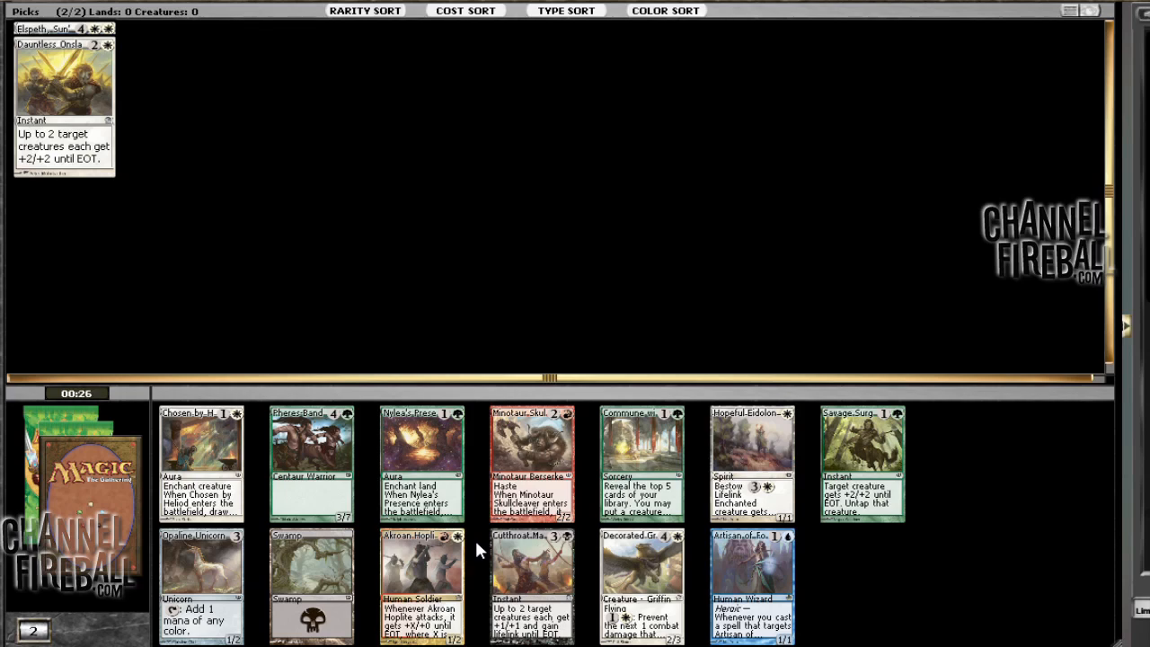
{"action": "mouse_move", "coordinate": [543, 149]}
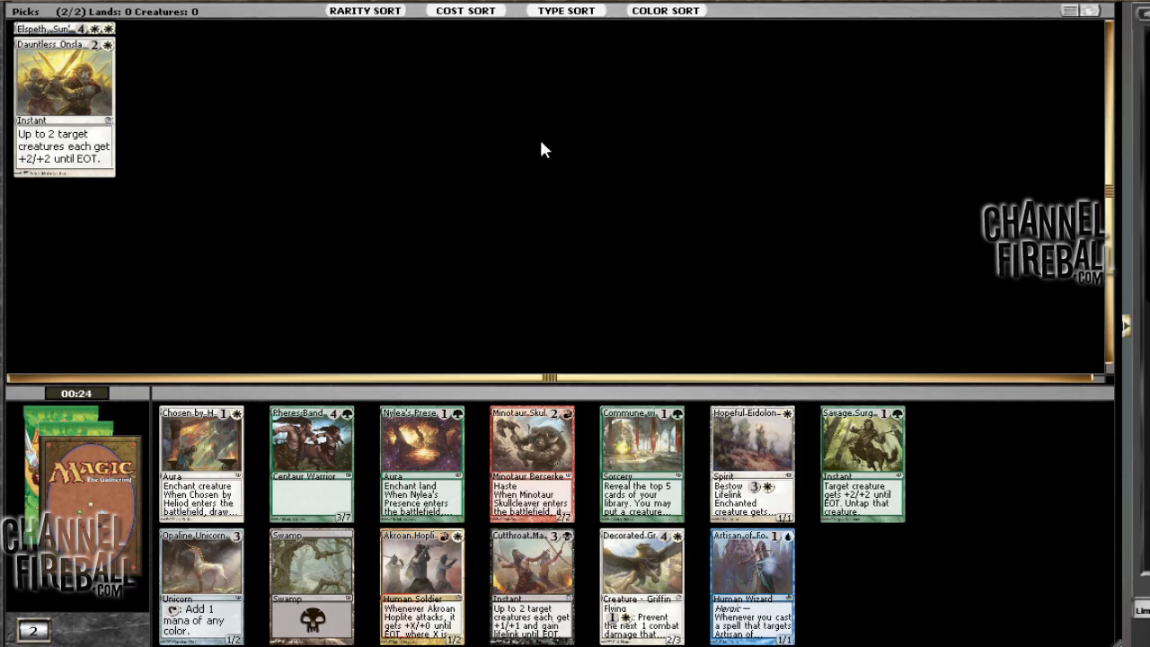
{"action": "mouse_move", "coordinate": [764, 302]}
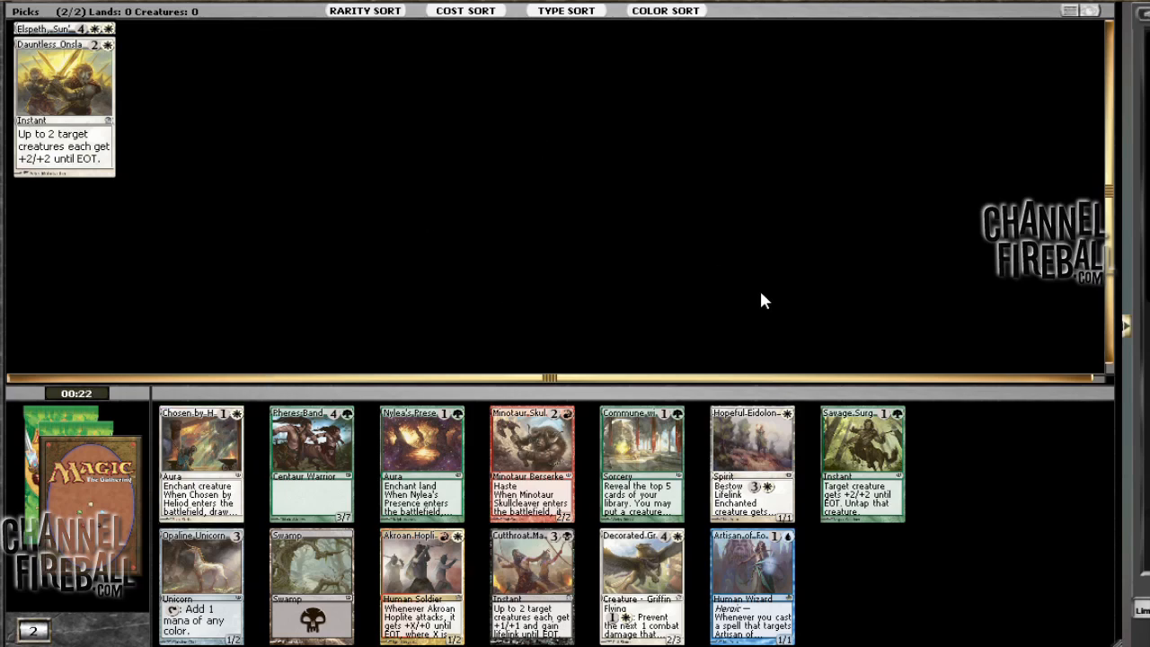
{"action": "mouse_move", "coordinate": [663, 212]}
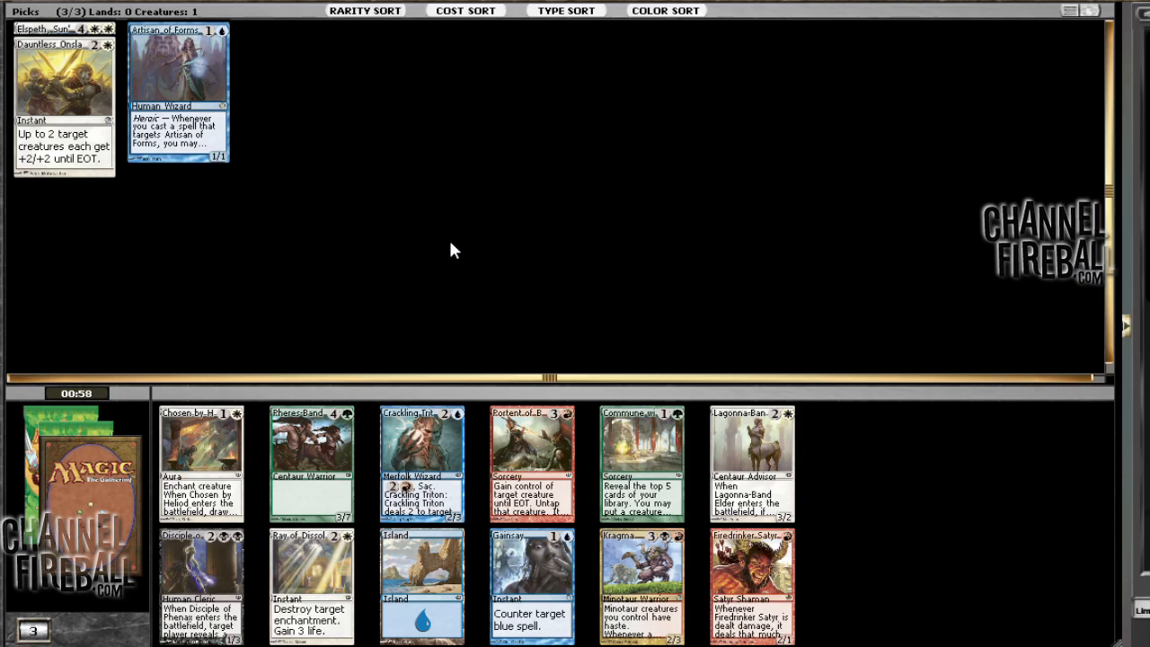
{"action": "mouse_move", "coordinate": [602, 280]}
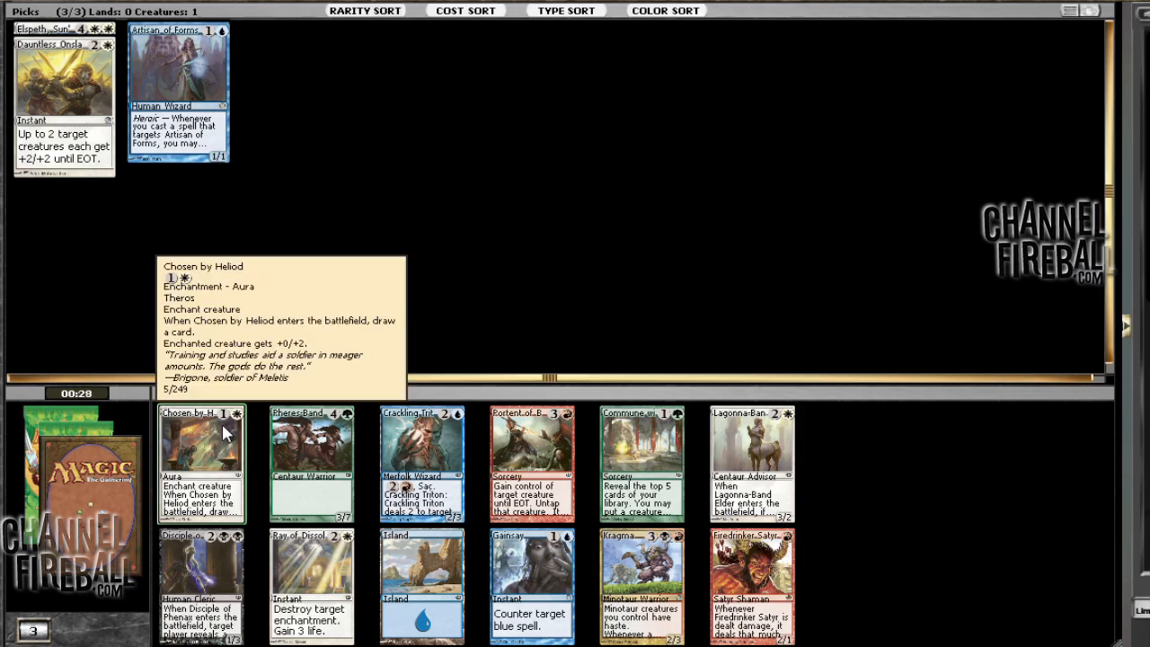
{"action": "mouse_move", "coordinate": [215, 367]}
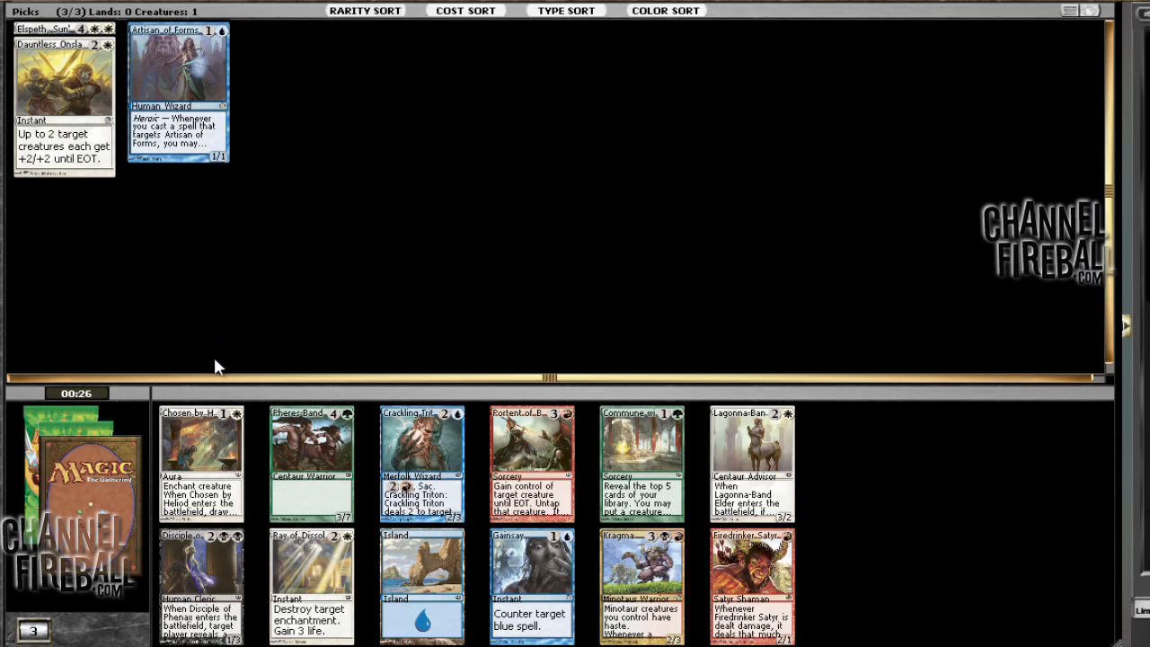
Draft Chosen by Heliod from the pack as the fourth pick
{"action": "left_click", "coordinate": [201, 464]}
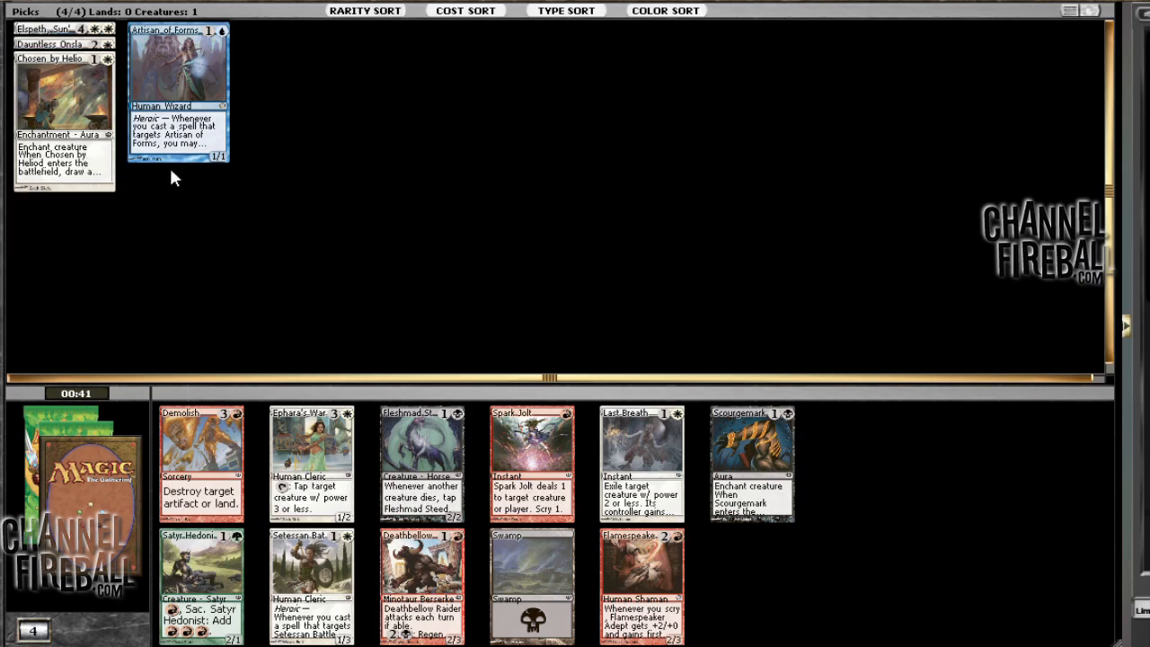
{"action": "mouse_move", "coordinate": [475, 172]}
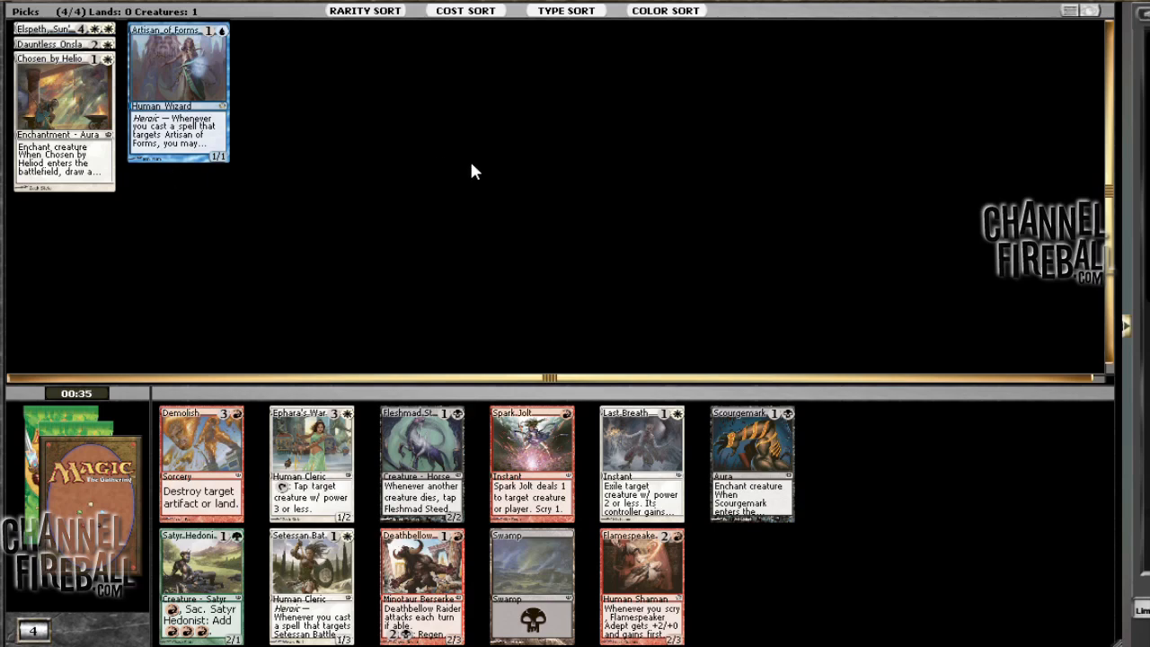
{"action": "mouse_move", "coordinate": [575, 232]}
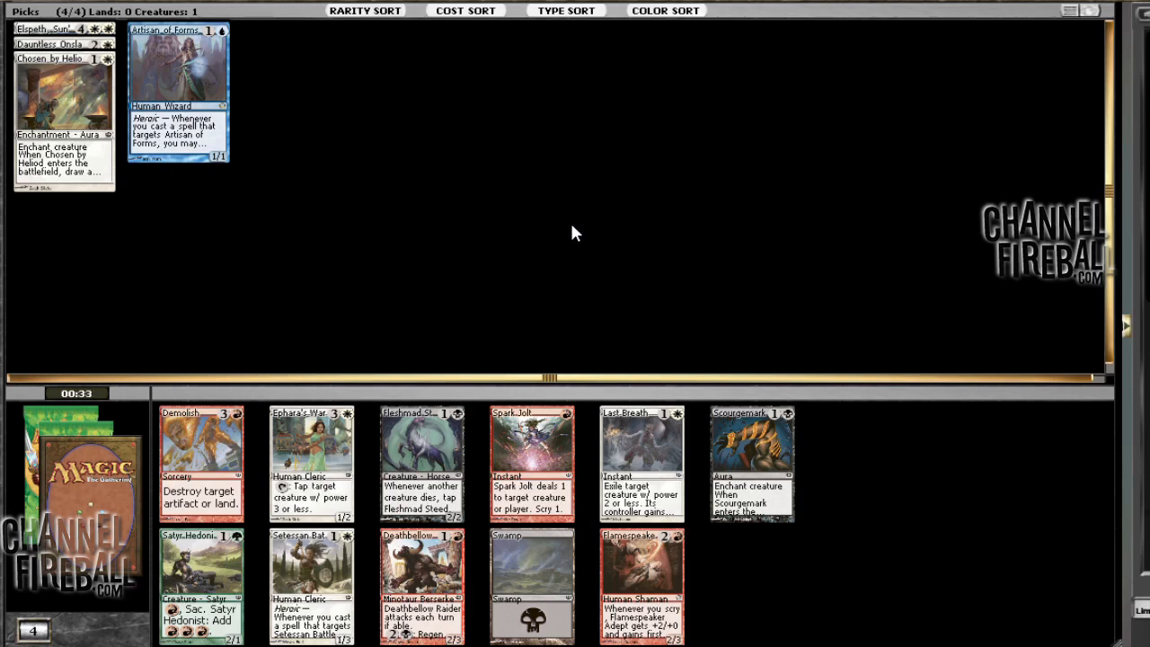
{"action": "mouse_move", "coordinate": [798, 607]}
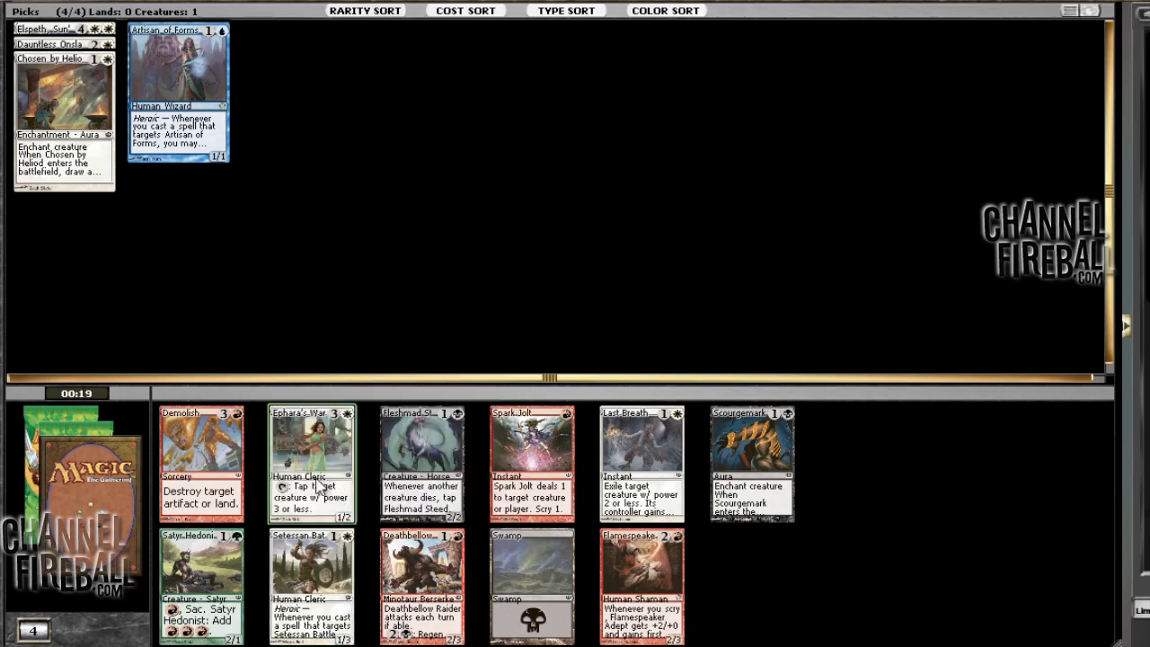
{"action": "mouse_move", "coordinate": [422, 367]}
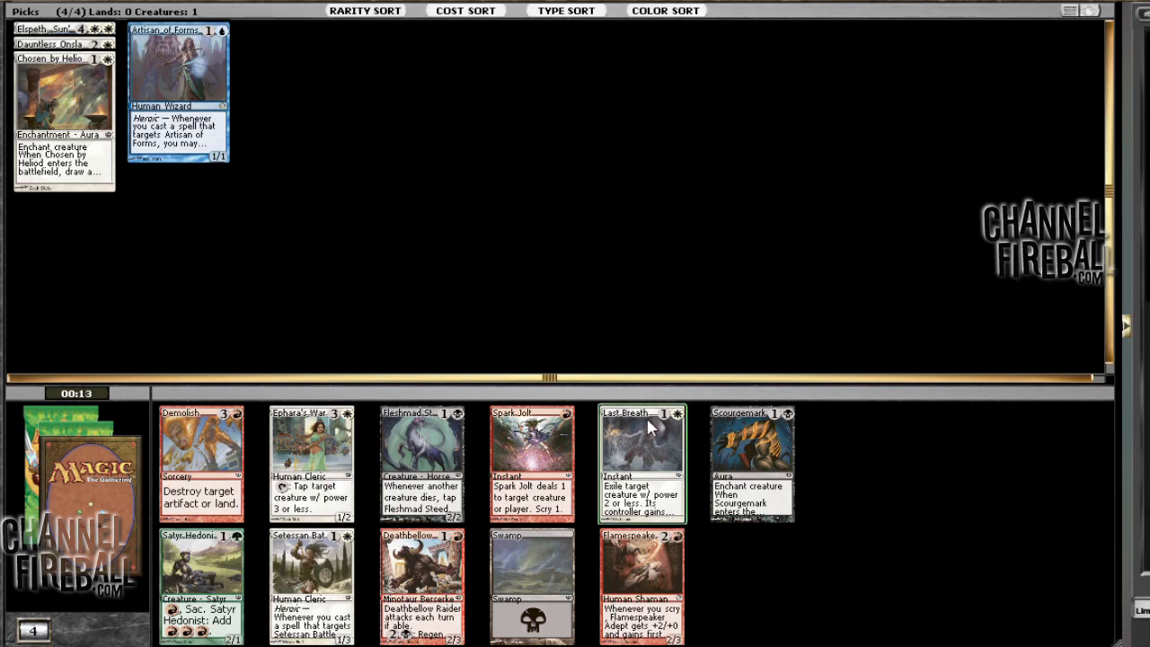
Draft Last Breath, then the white-blue heroic Human Soldier from the next pack
{"action": "left_click", "coordinate": [640, 464]}
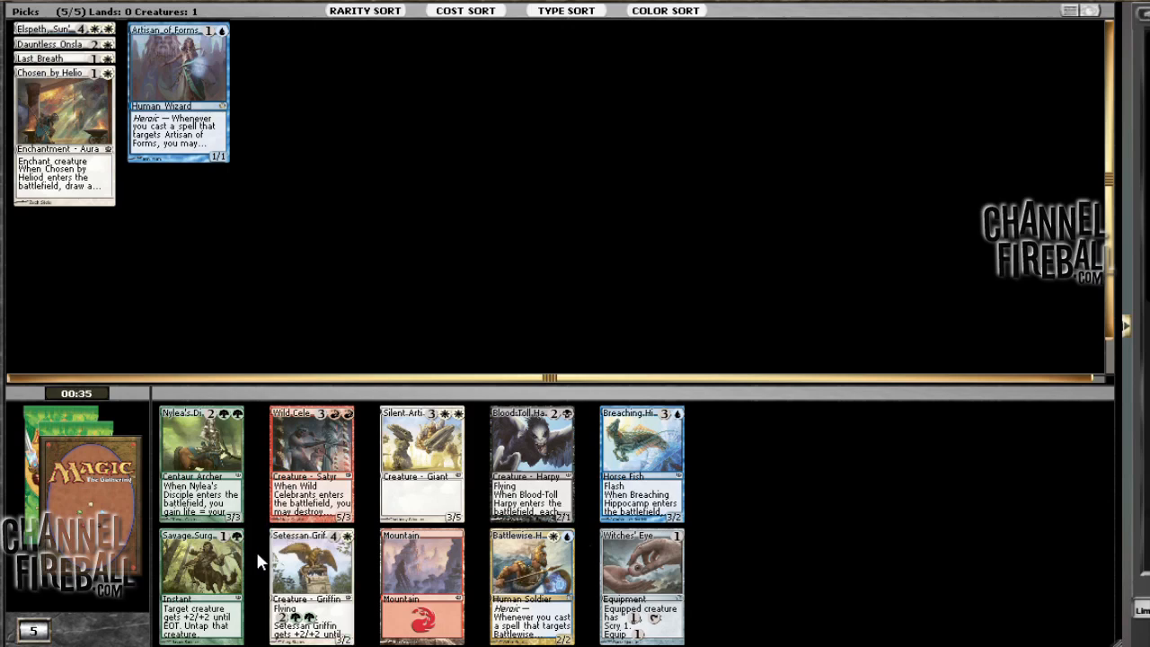
{"action": "mouse_move", "coordinate": [340, 212]}
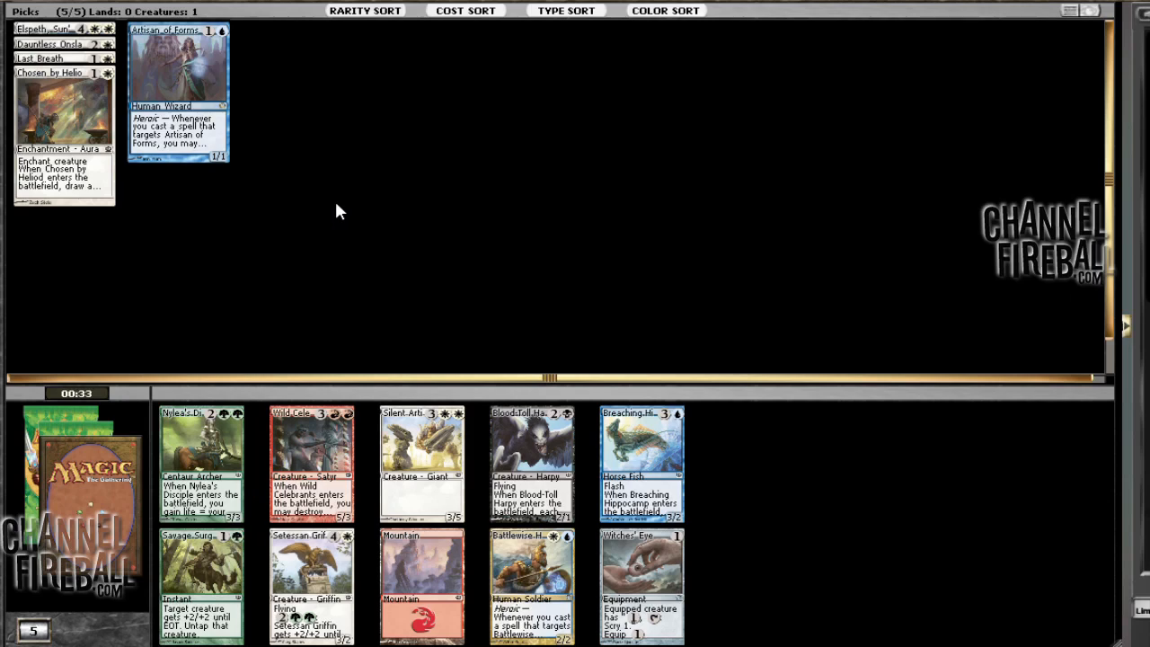
{"action": "mouse_move", "coordinate": [566, 253]}
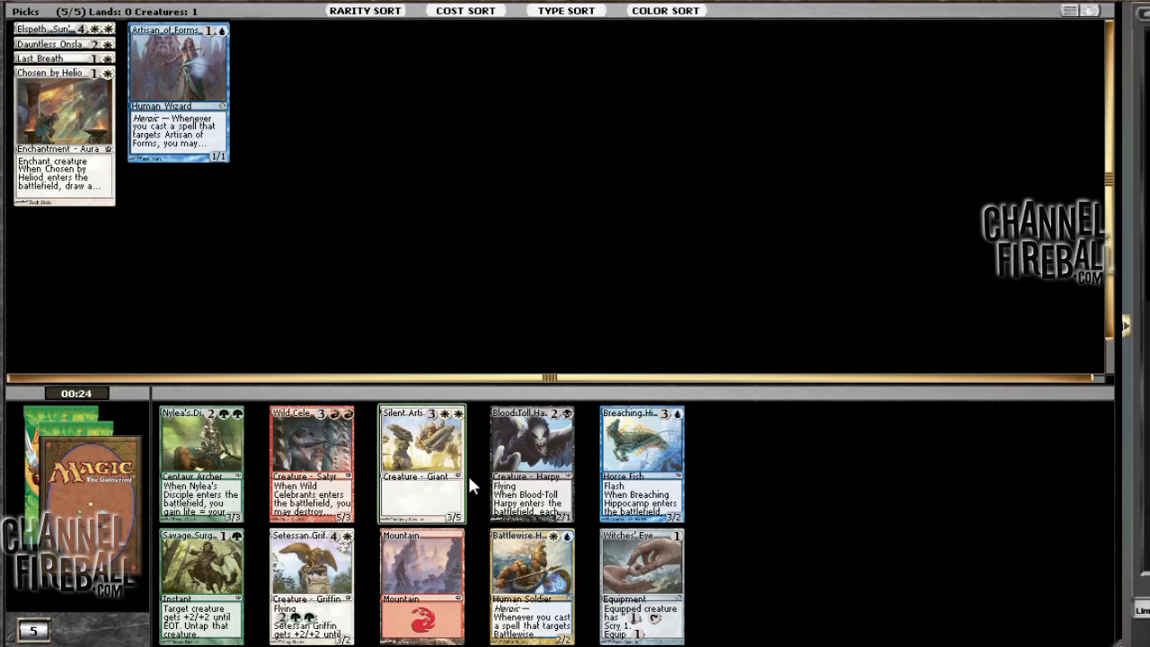
{"action": "left_click", "coordinate": [532, 464]}
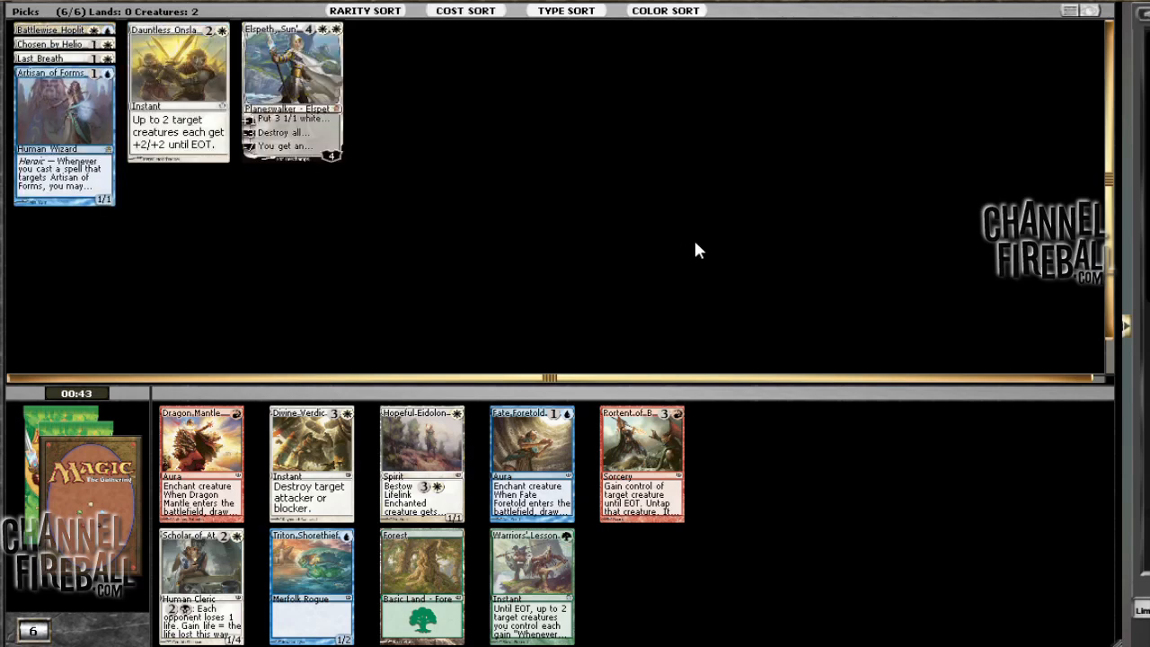
{"action": "mouse_move", "coordinate": [381, 255]}
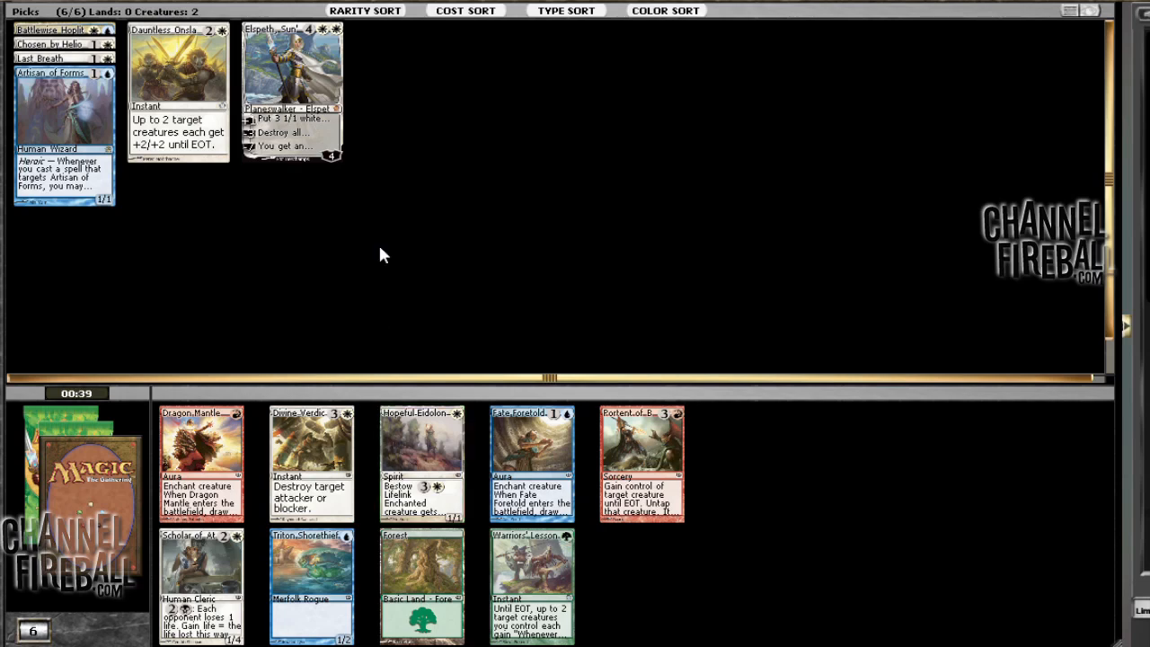
{"action": "mouse_move", "coordinate": [423, 440]}
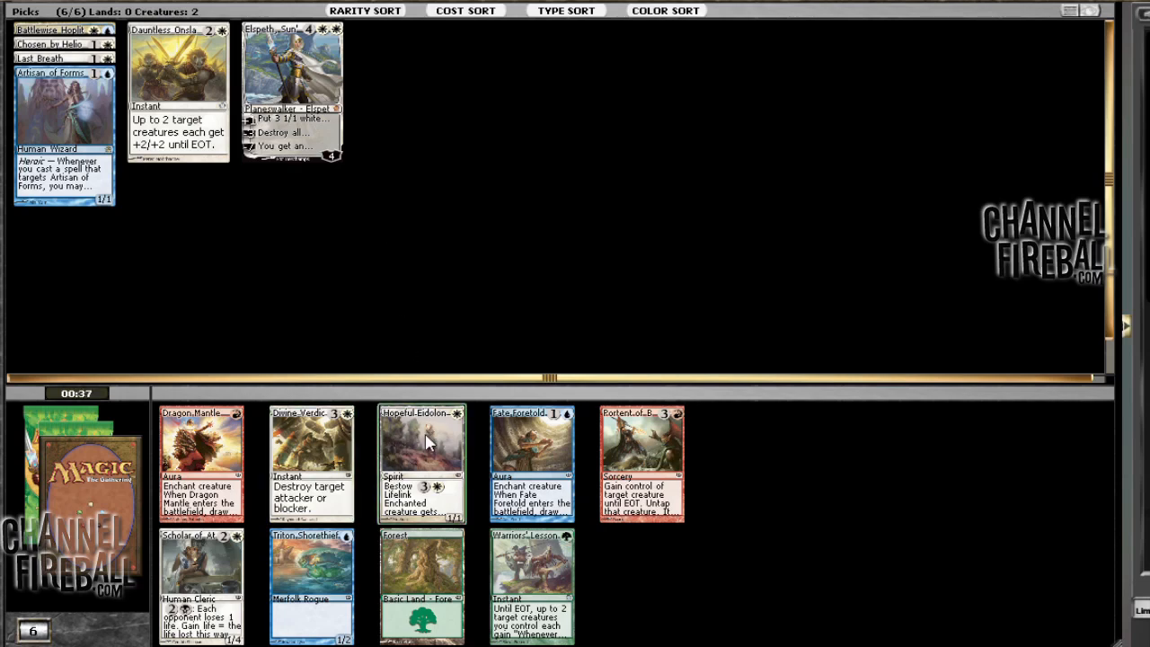
{"action": "mouse_move", "coordinate": [427, 450]}
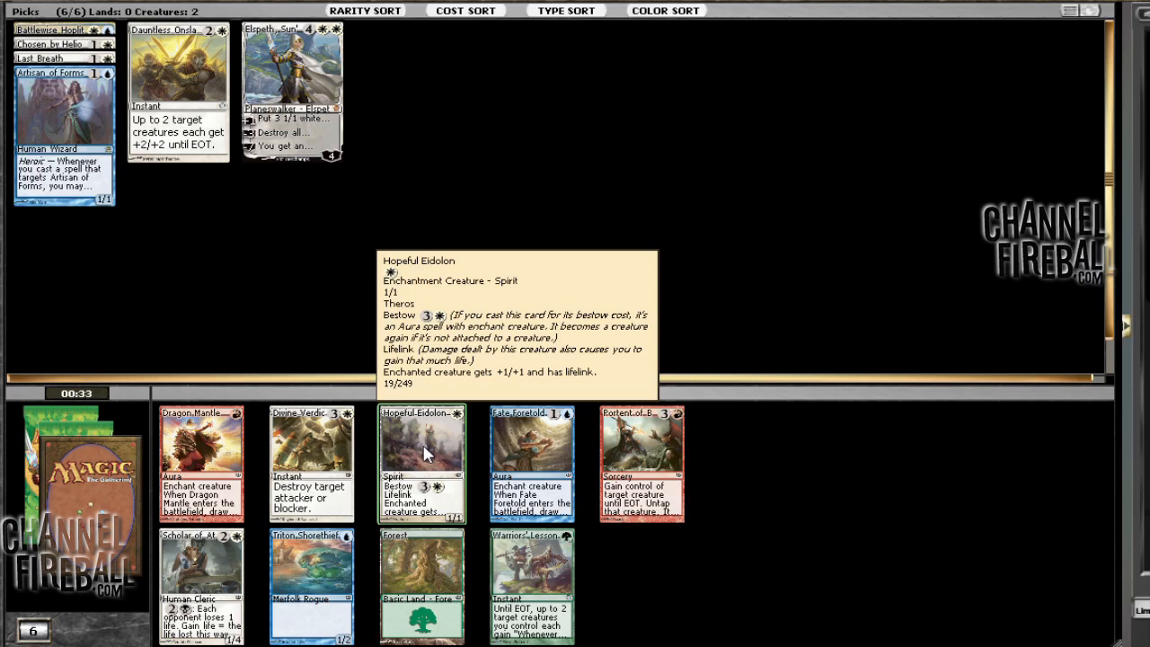
Draft Hopeful Eidolon from the pack as the seventh pick
{"action": "left_click", "coordinate": [421, 464]}
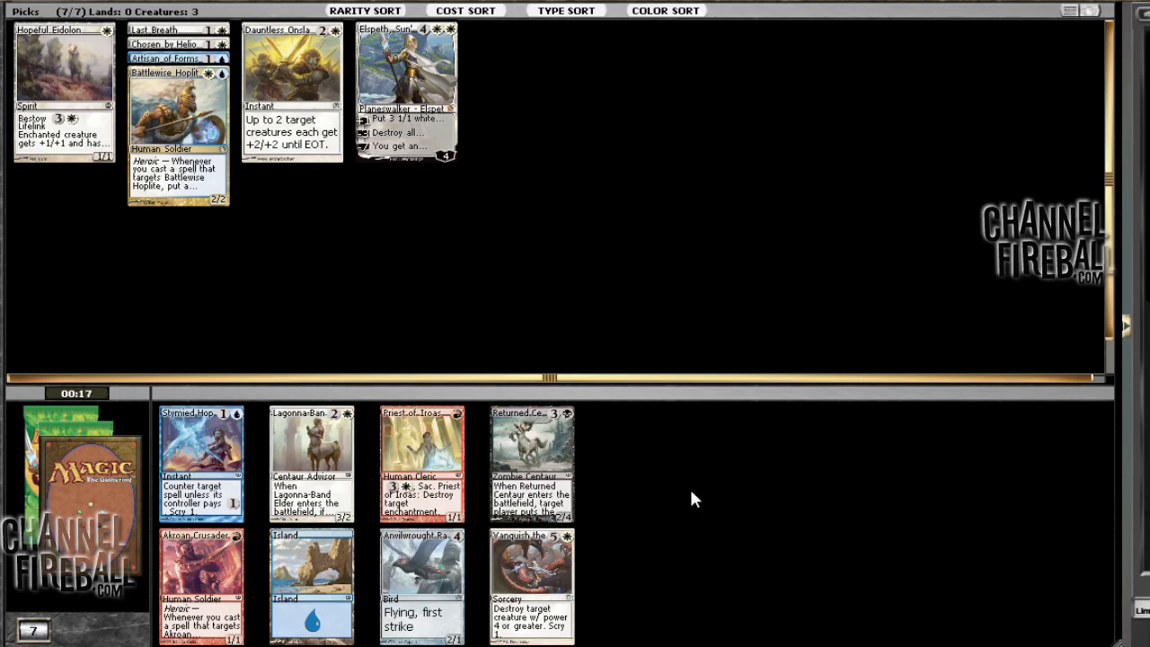
{"action": "mouse_move", "coordinate": [320, 438]}
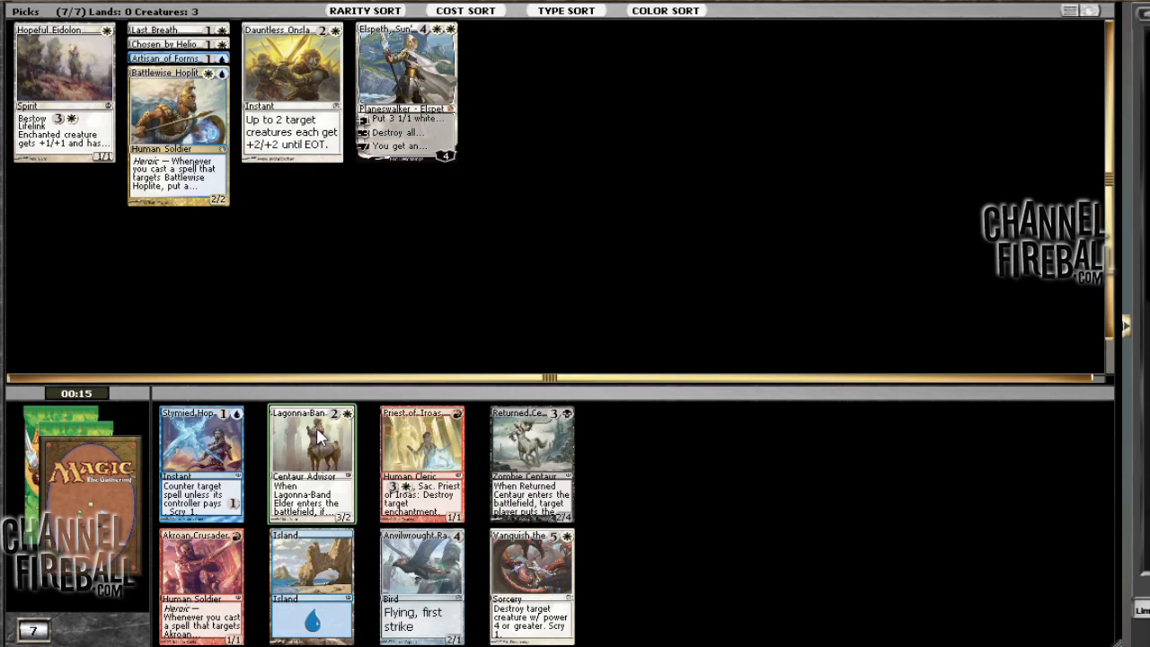
{"action": "mouse_move", "coordinate": [312, 440]}
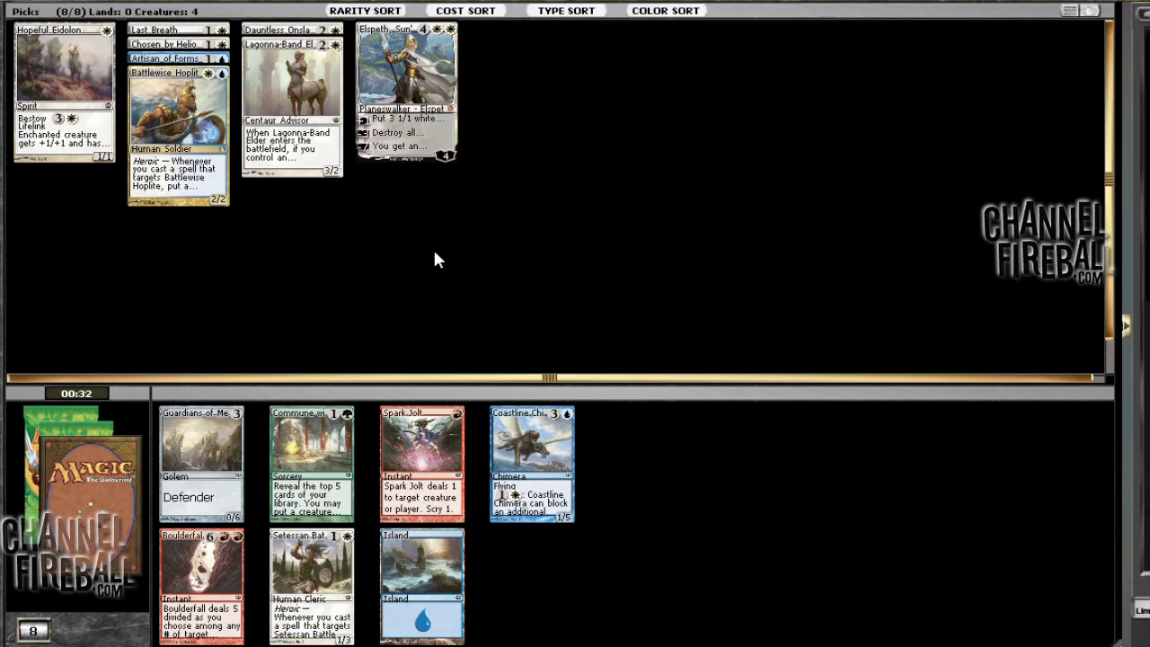
{"action": "mouse_move", "coordinate": [439, 262]}
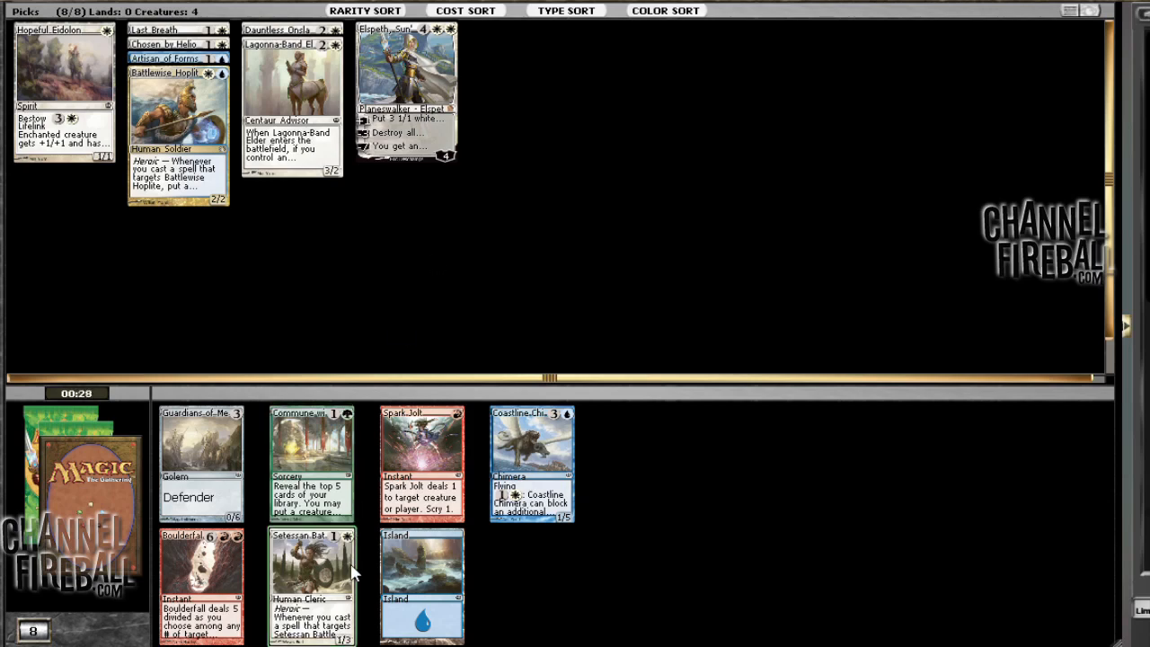
{"action": "mouse_move", "coordinate": [557, 548]}
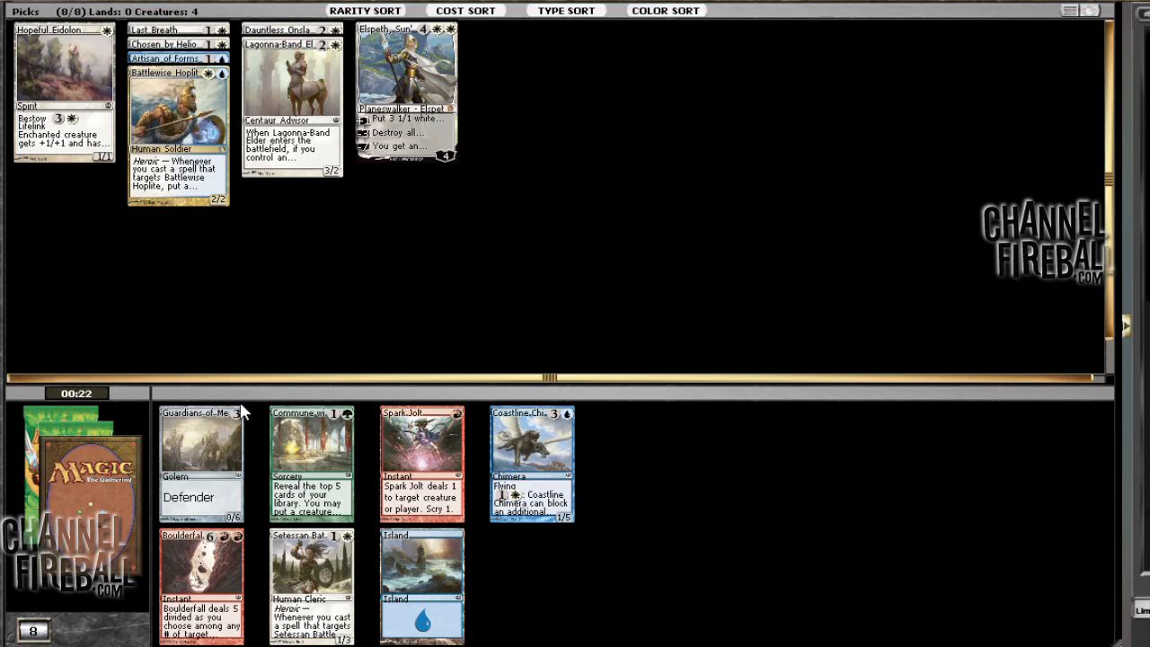
{"action": "mouse_move", "coordinate": [582, 621]}
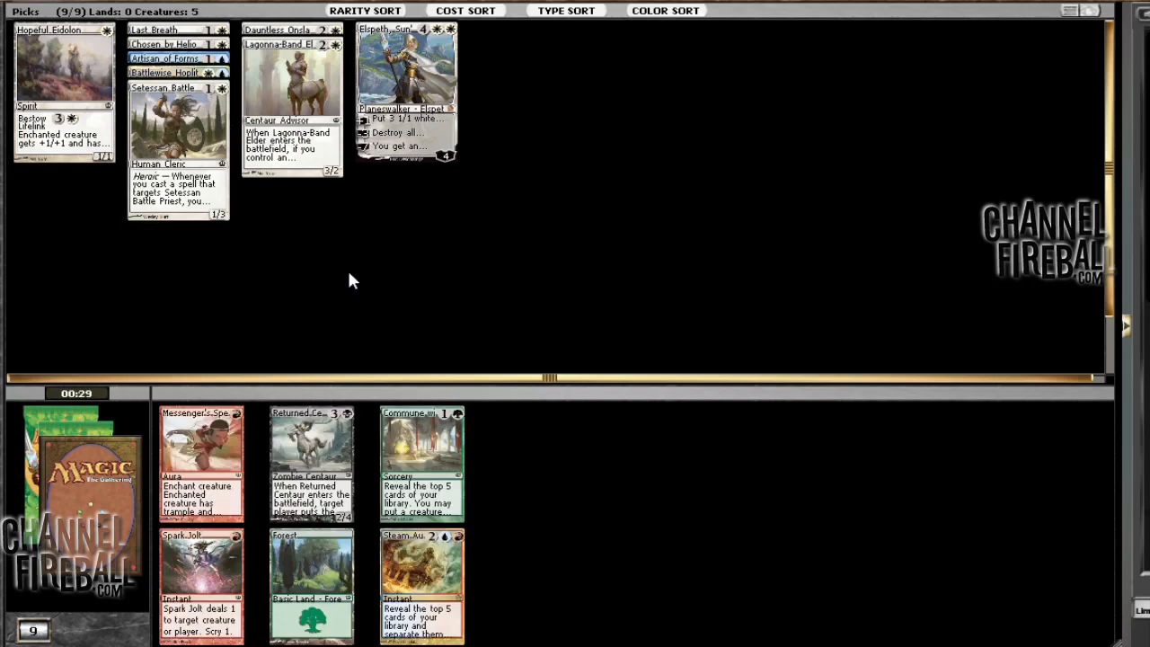
{"action": "mouse_move", "coordinate": [561, 349]}
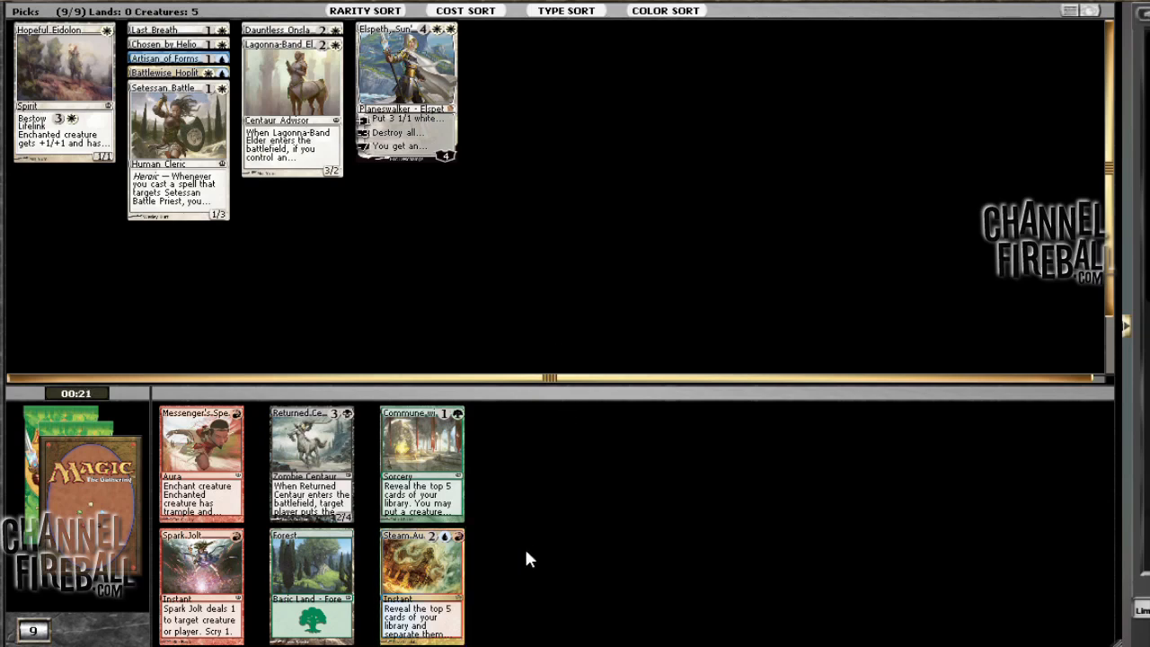
Draft Steam Augury, Portent of Betrayal and the final Forest, emptying the first pack
{"action": "left_click", "coordinate": [421, 583]}
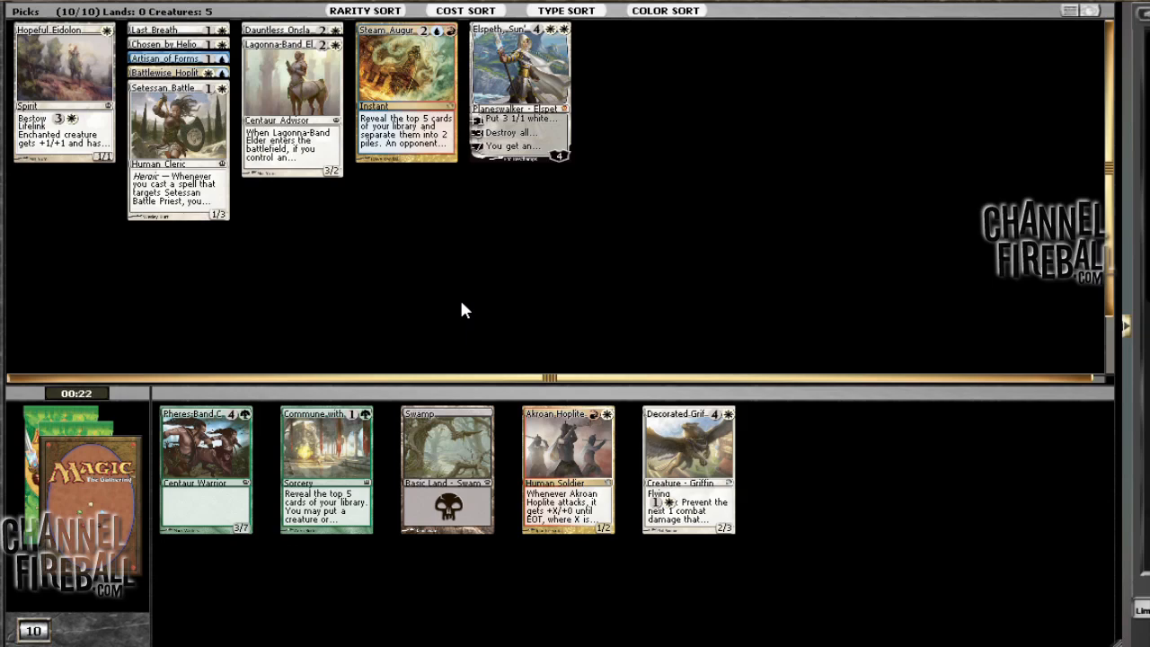
{"action": "mouse_move", "coordinate": [688, 467]}
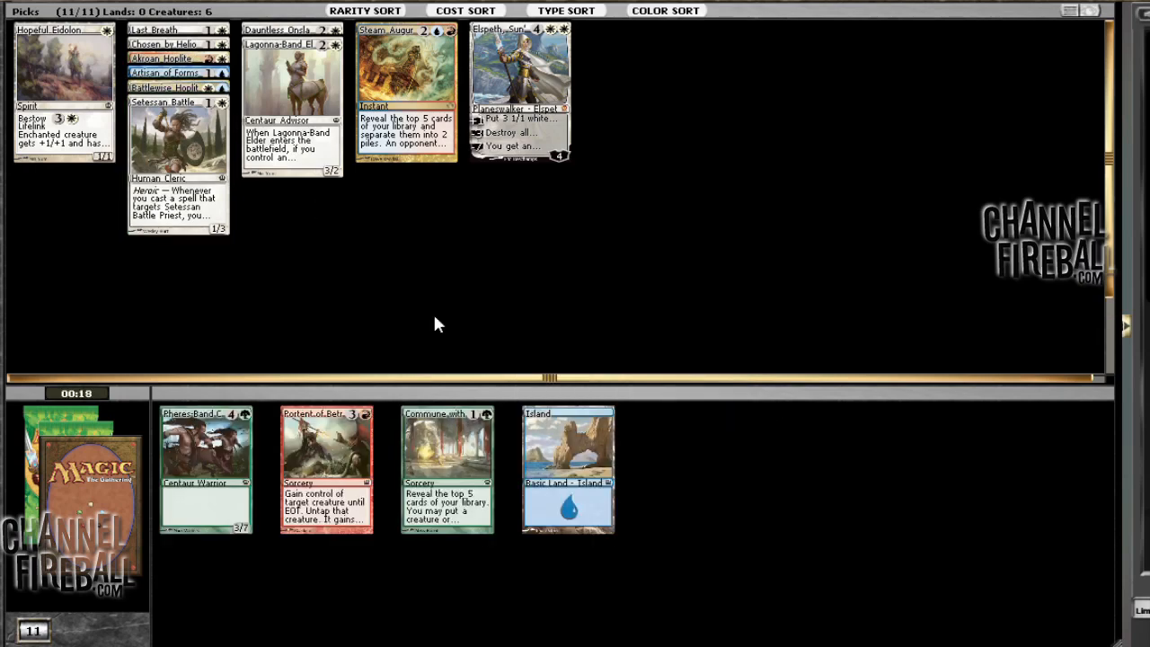
{"action": "mouse_move", "coordinate": [423, 360]}
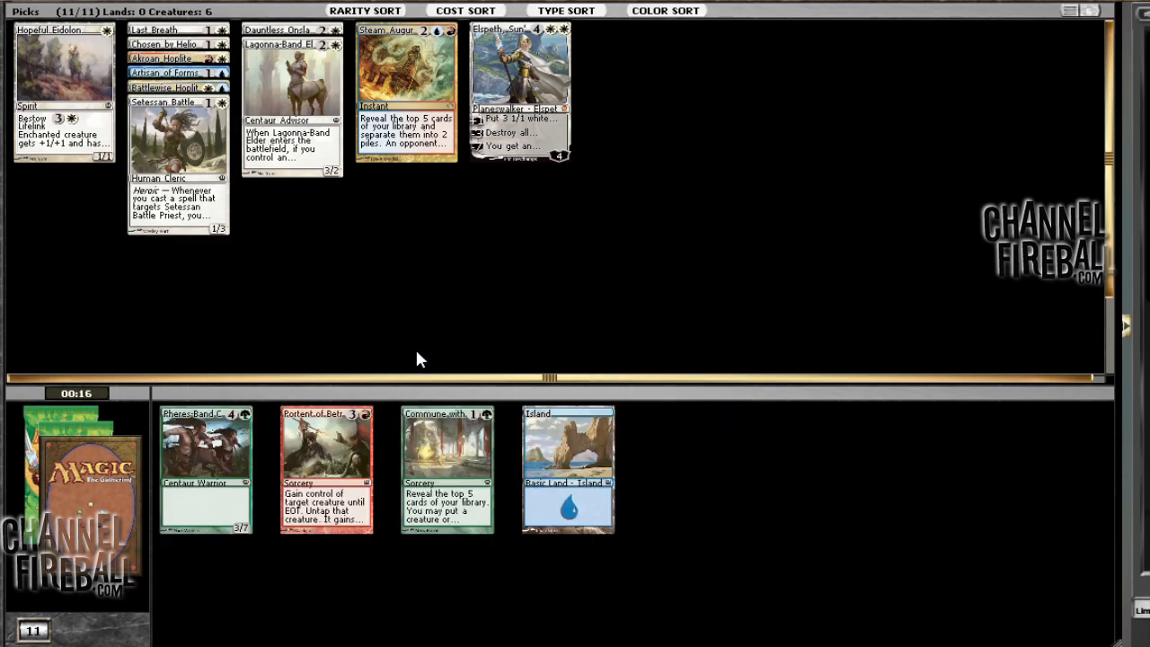
{"action": "mouse_move", "coordinate": [313, 327]}
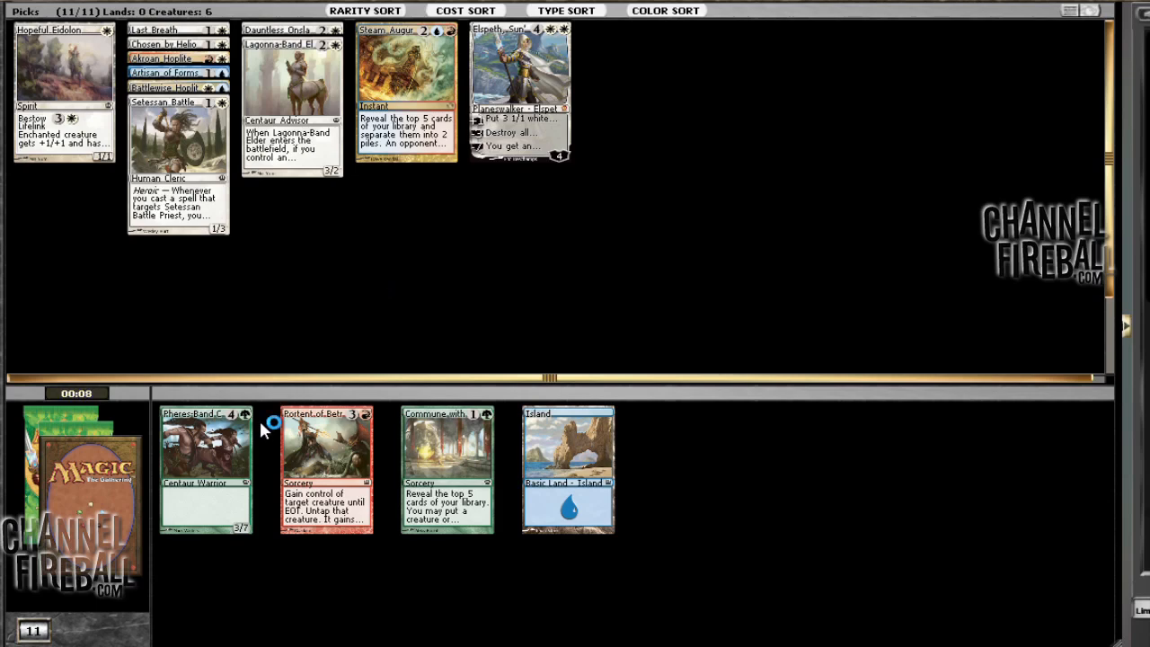
{"action": "mouse_move", "coordinate": [323, 440]}
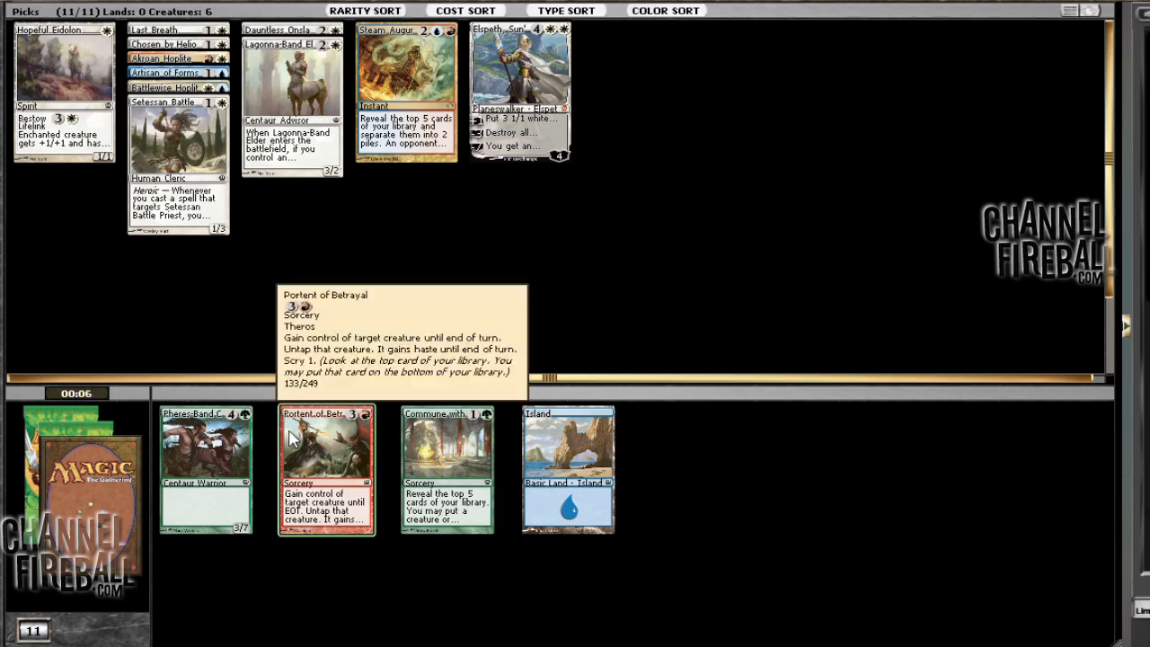
{"action": "left_click", "coordinate": [325, 453]}
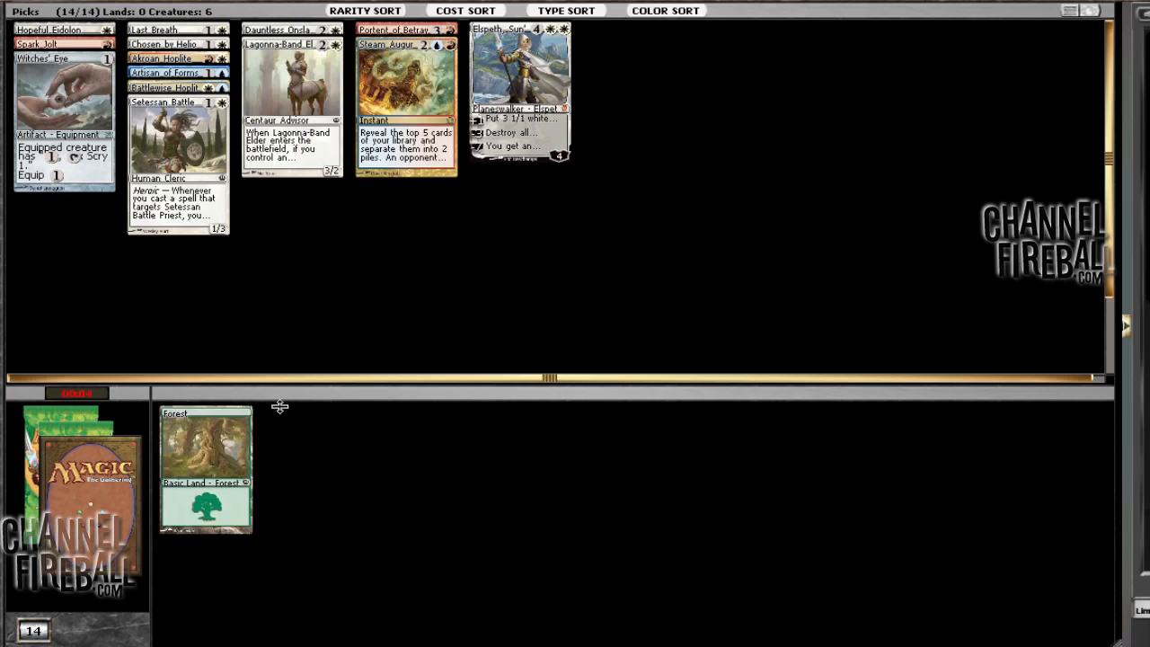
{"action": "left_click", "coordinate": [205, 467]}
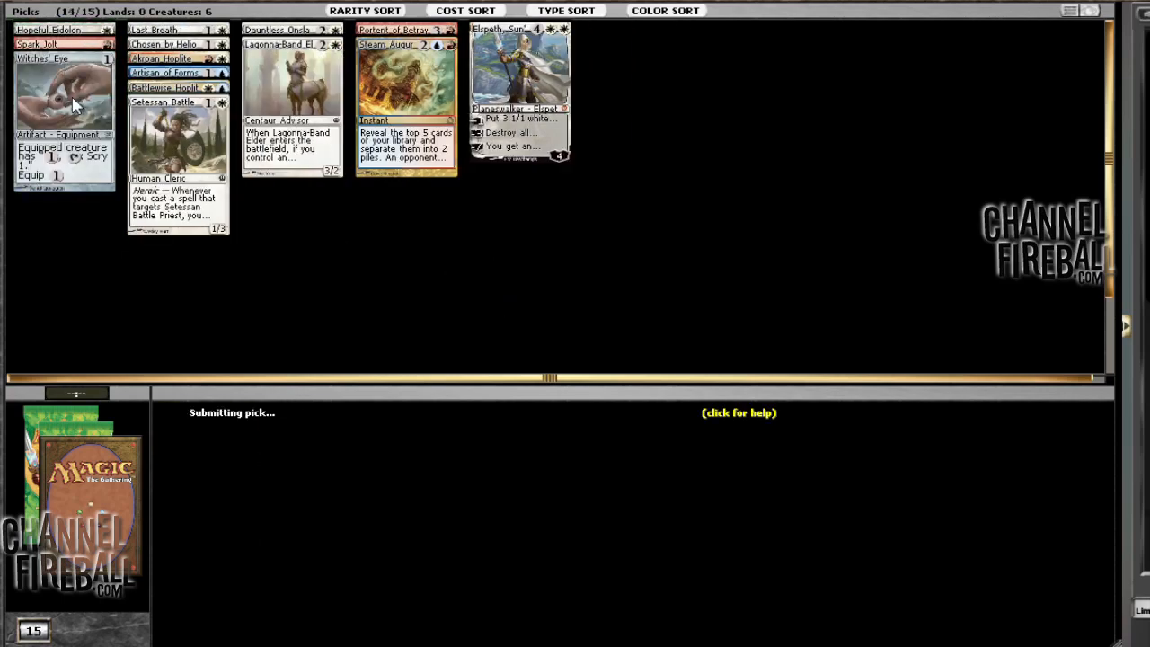
{"action": "right_click", "coordinate": [63, 90]}
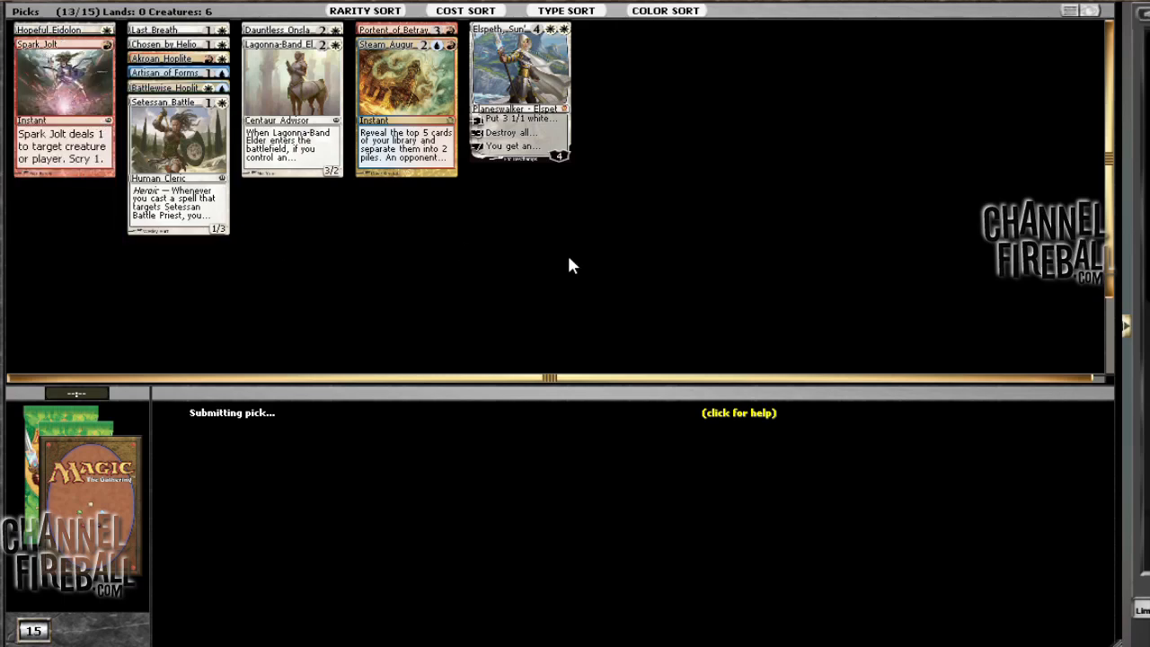
{"action": "left_click", "coordinate": [63, 99]}
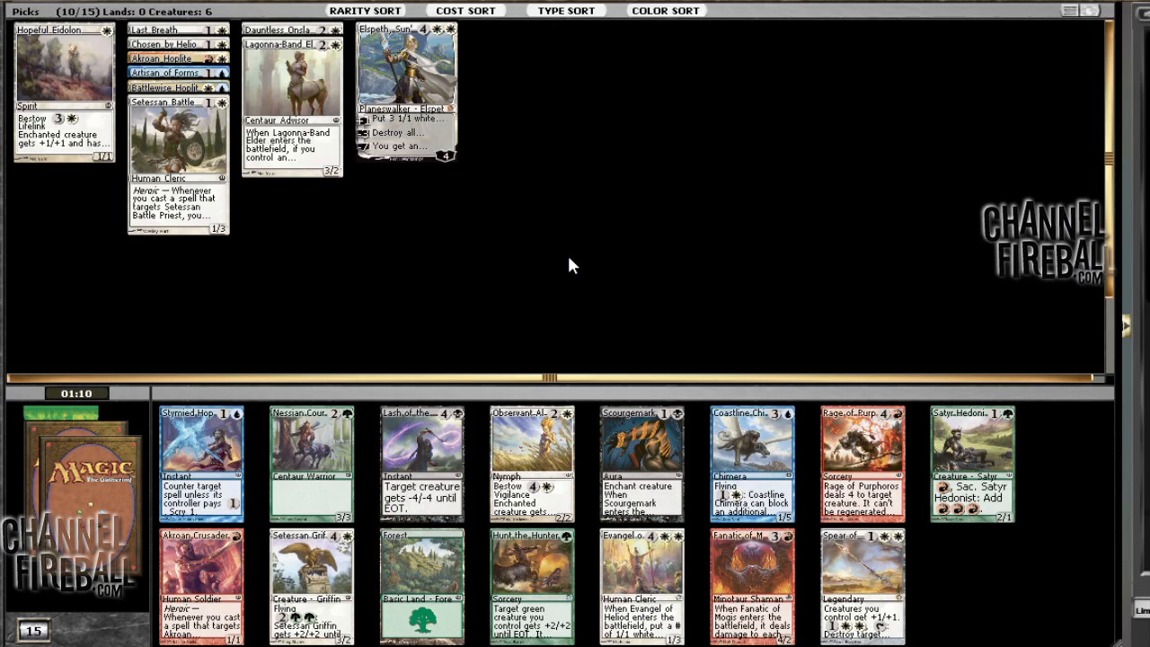
{"action": "mouse_move", "coordinate": [790, 201]}
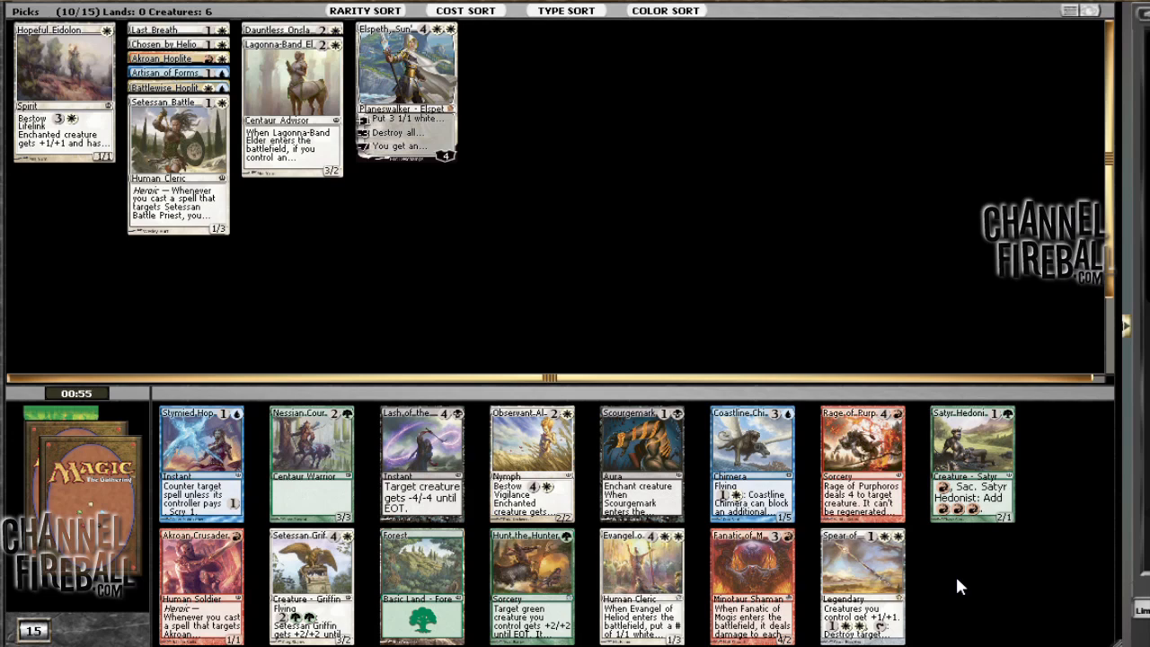
{"action": "mouse_move", "coordinate": [945, 596]}
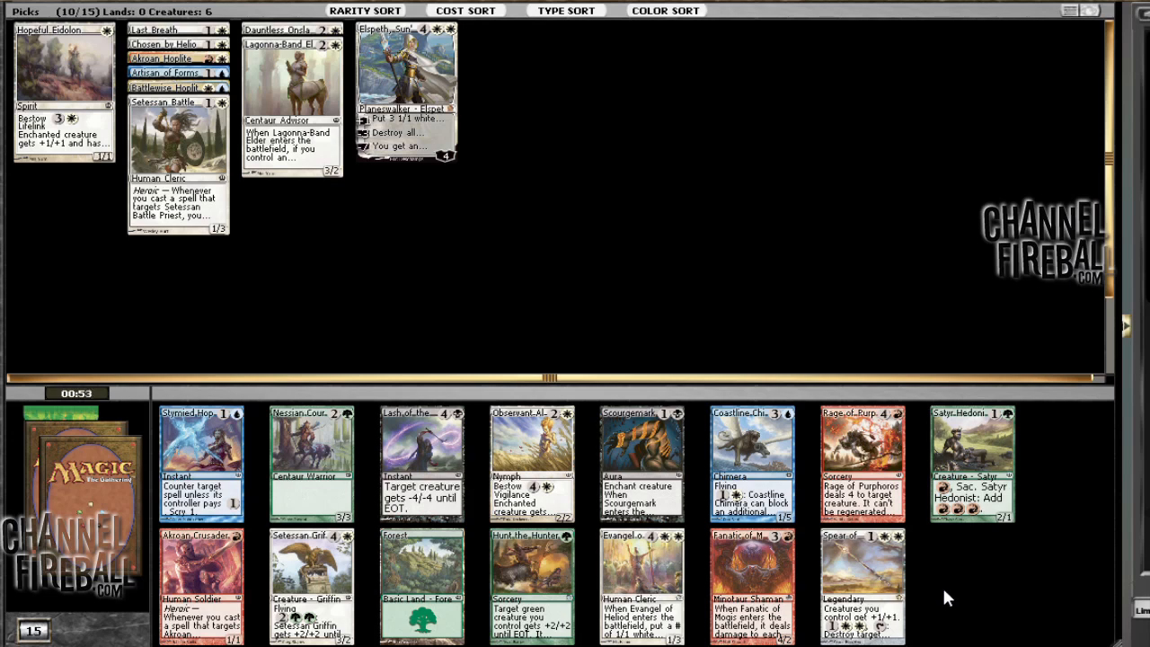
{"action": "mouse_move", "coordinate": [705, 584]}
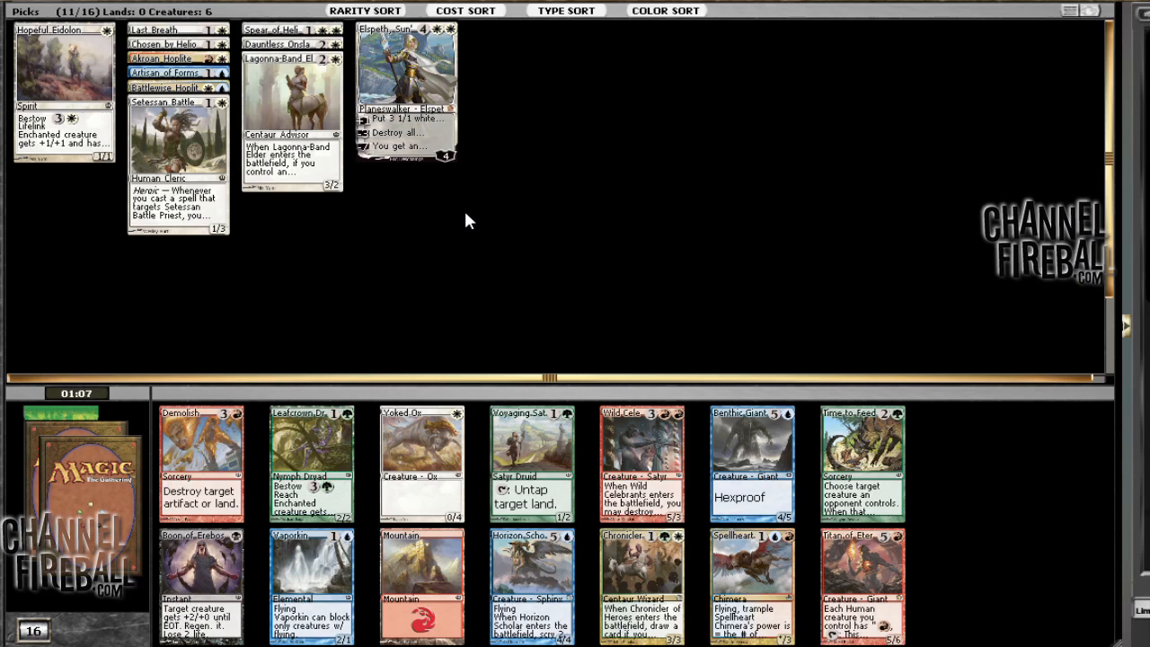
{"action": "mouse_move", "coordinate": [705, 252]}
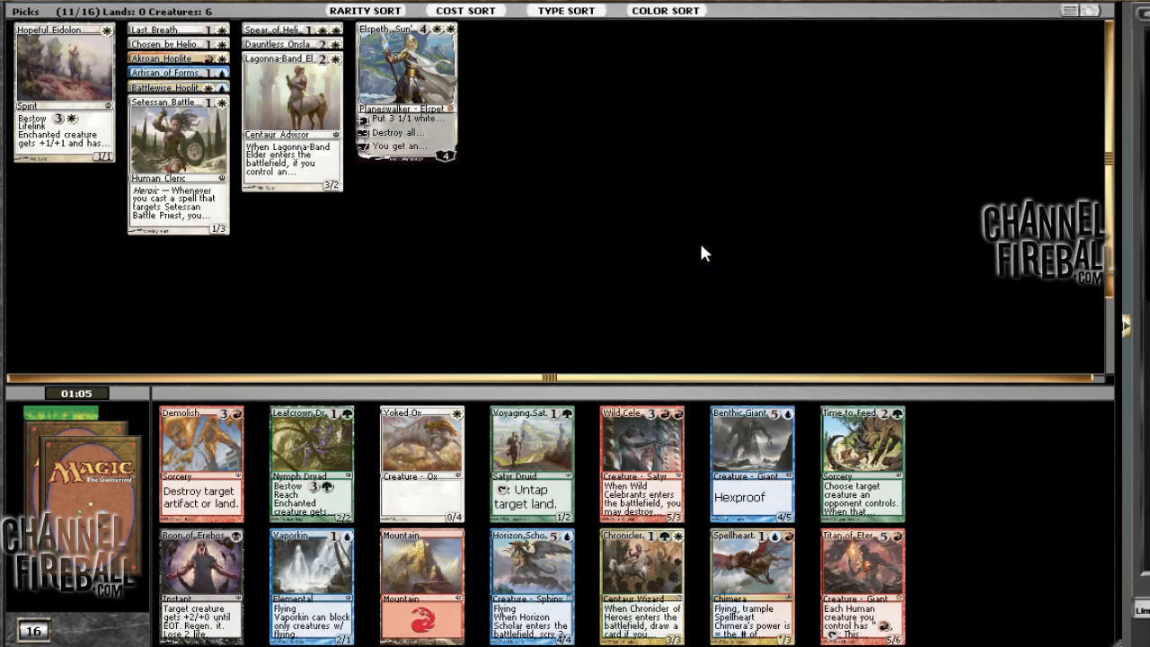
{"action": "mouse_move", "coordinate": [435, 180]}
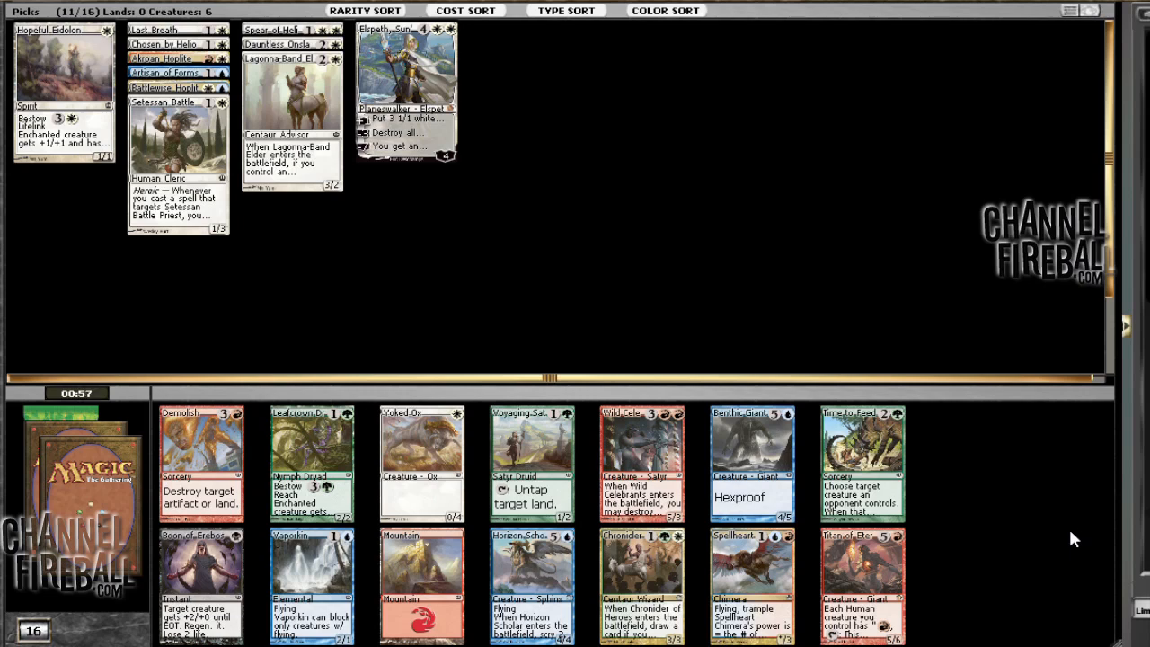
{"action": "mouse_move", "coordinate": [876, 96]}
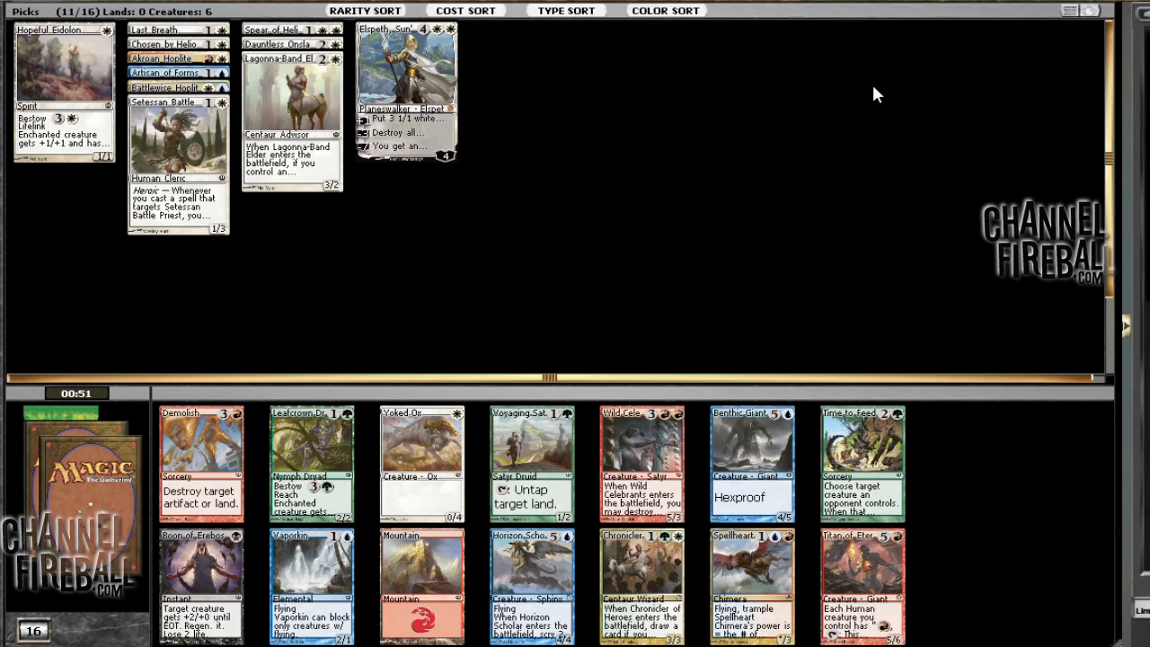
{"action": "mouse_move", "coordinate": [758, 106]}
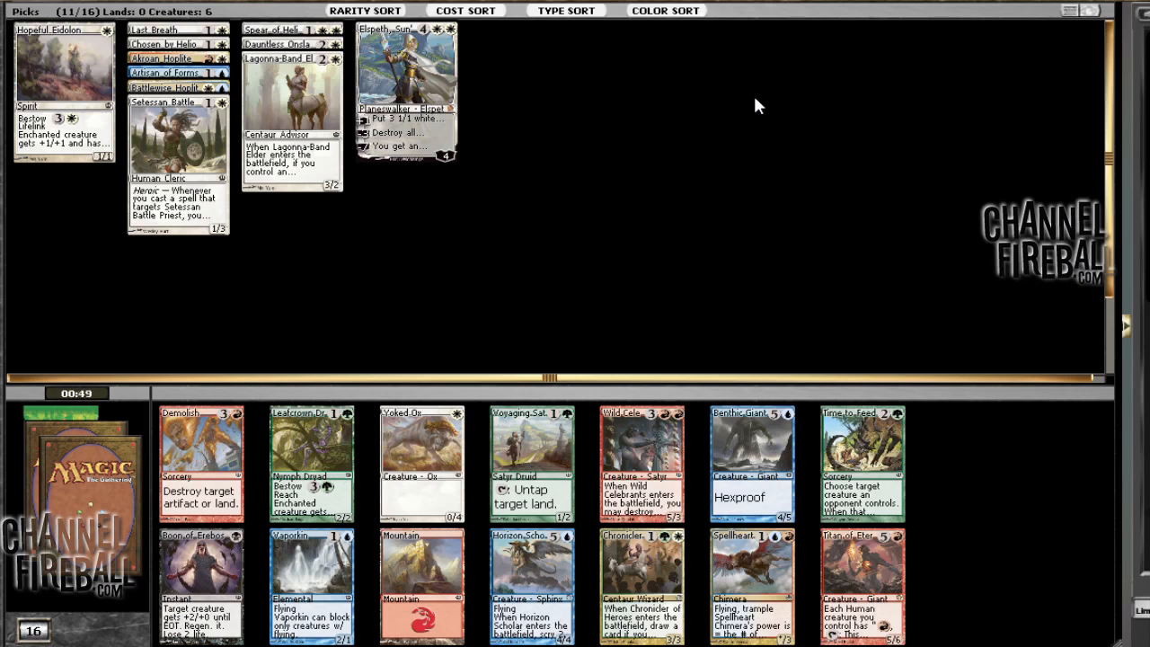
{"action": "mouse_move", "coordinate": [553, 312]}
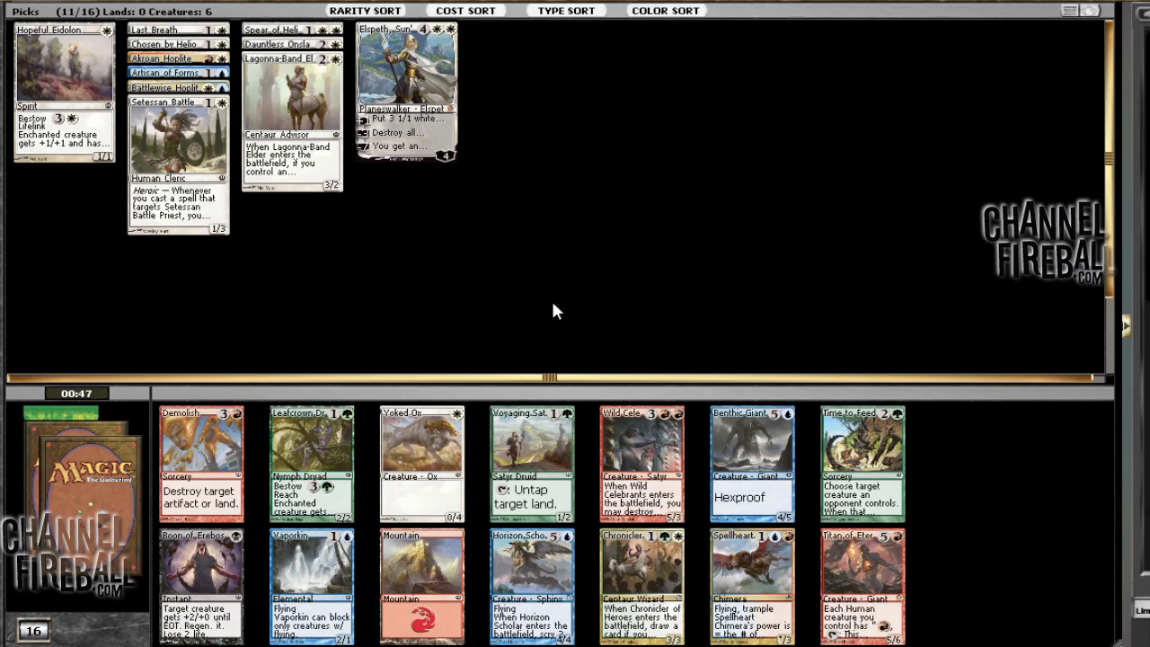
{"action": "mouse_move", "coordinate": [512, 343]}
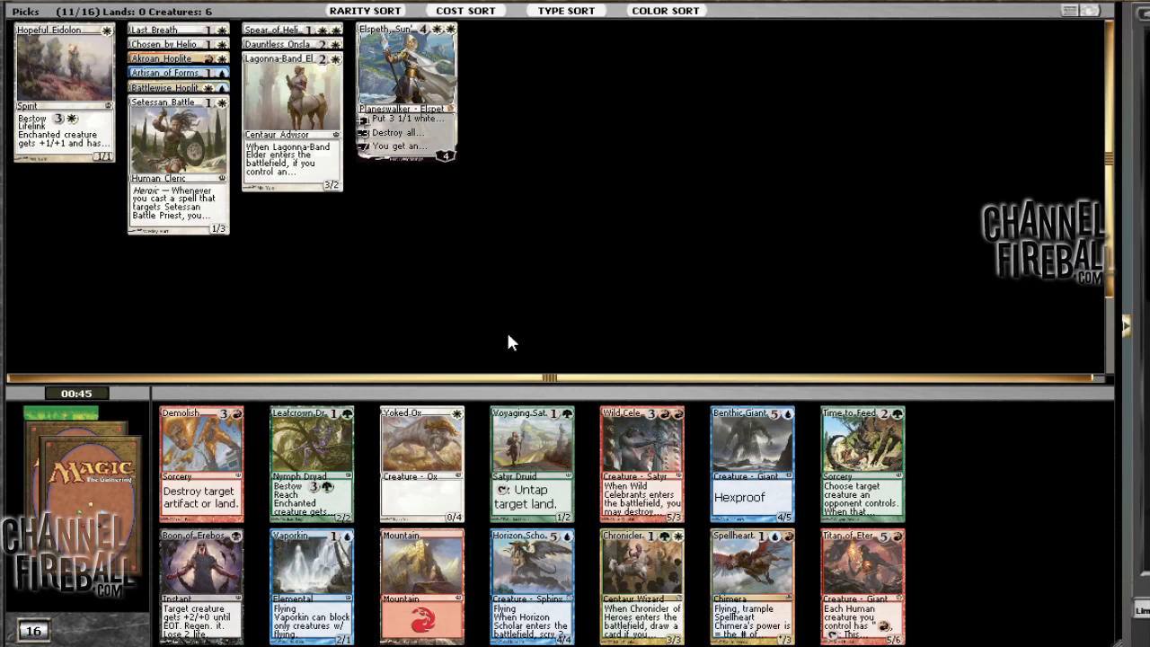
{"action": "mouse_move", "coordinate": [319, 601]}
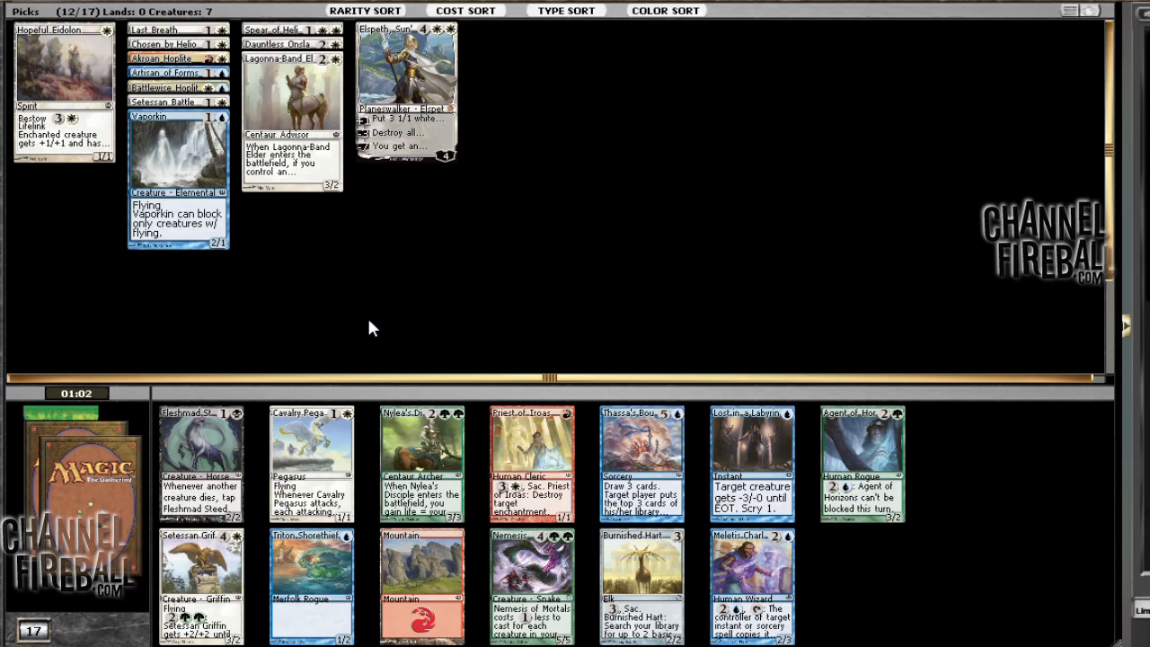
{"action": "mouse_move", "coordinate": [525, 297]}
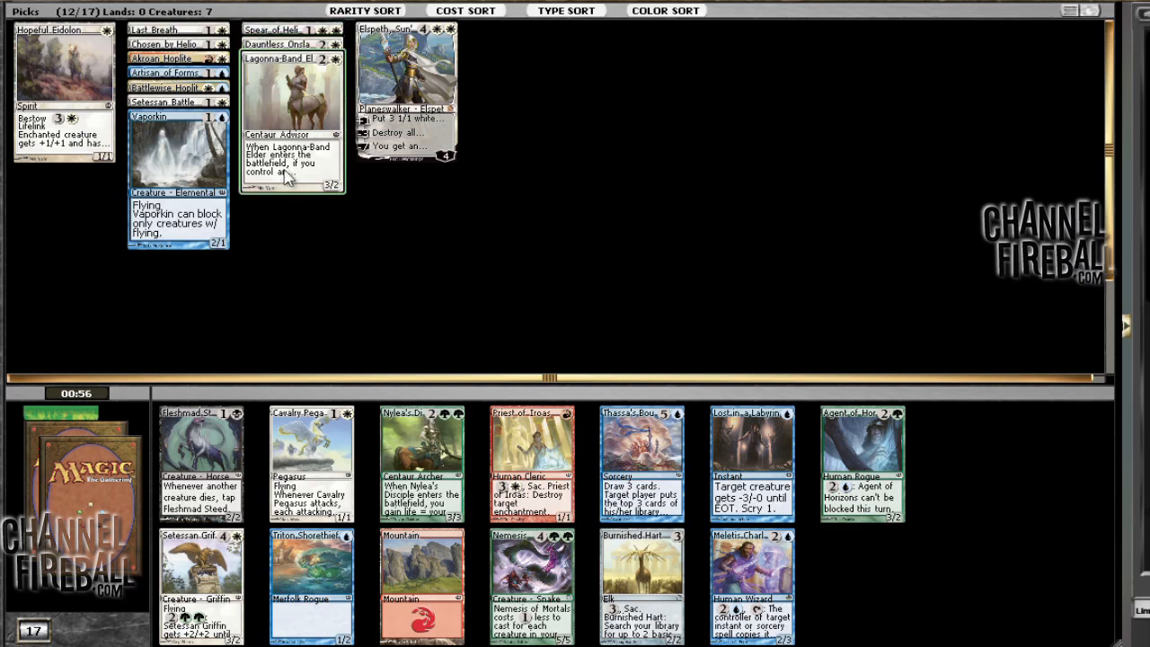
{"action": "mouse_move", "coordinate": [332, 295]}
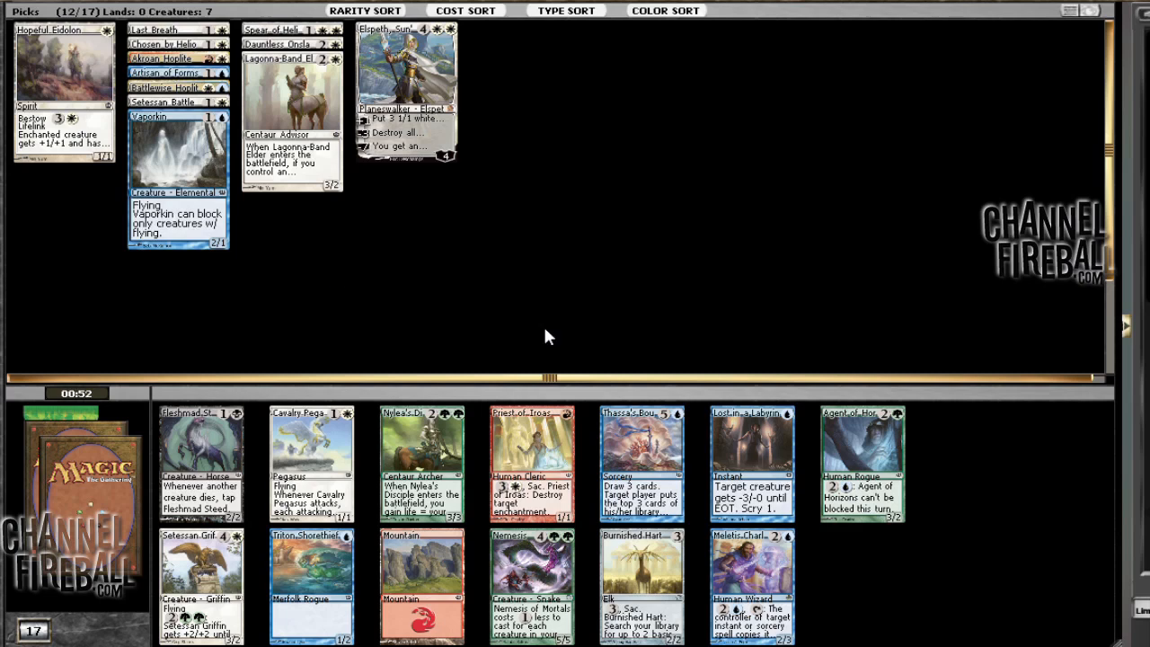
{"action": "mouse_move", "coordinate": [753, 584]}
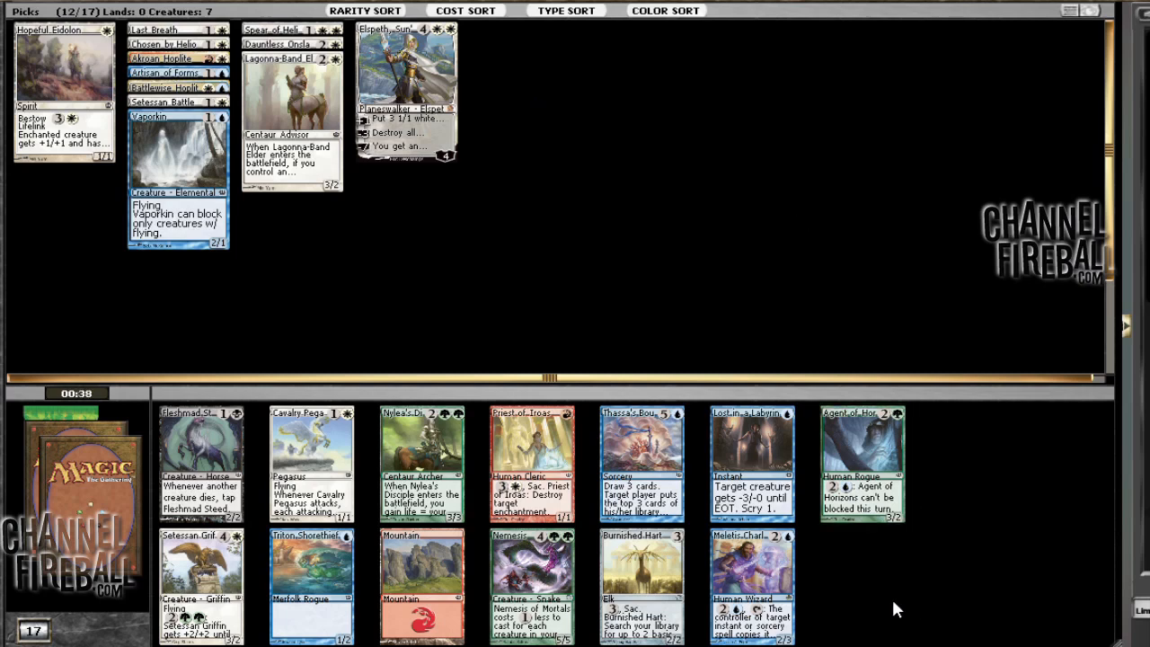
{"action": "mouse_move", "coordinate": [753, 584]}
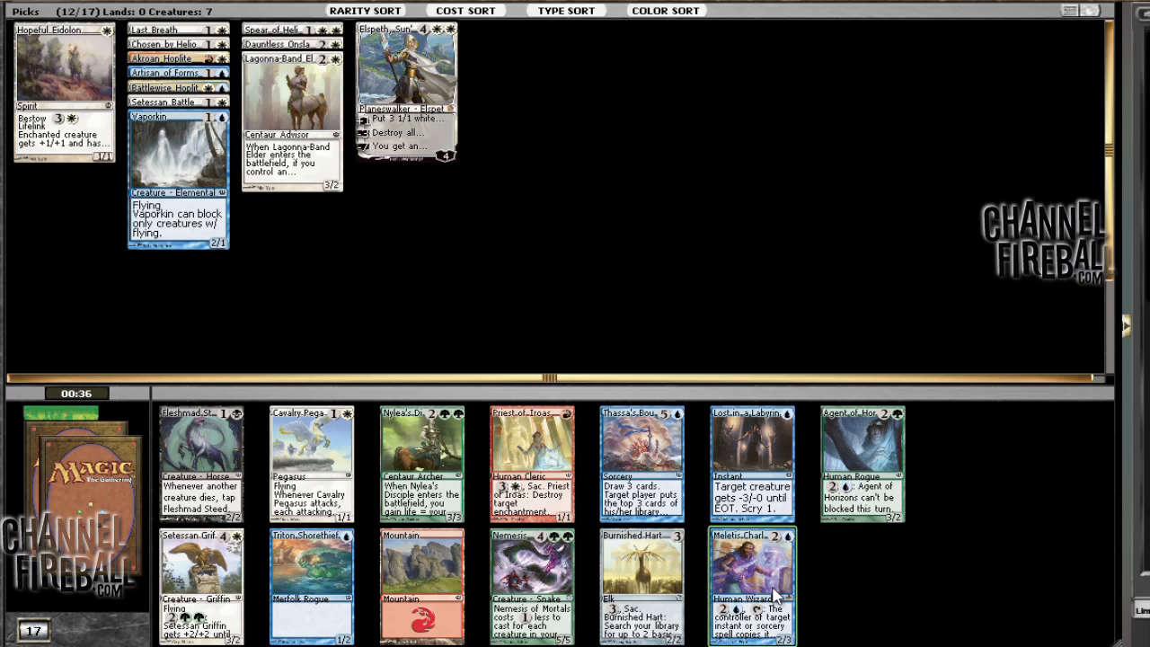
Draft Meletis Charlatan from the pack as pick 13
{"action": "left_click", "coordinate": [753, 588]}
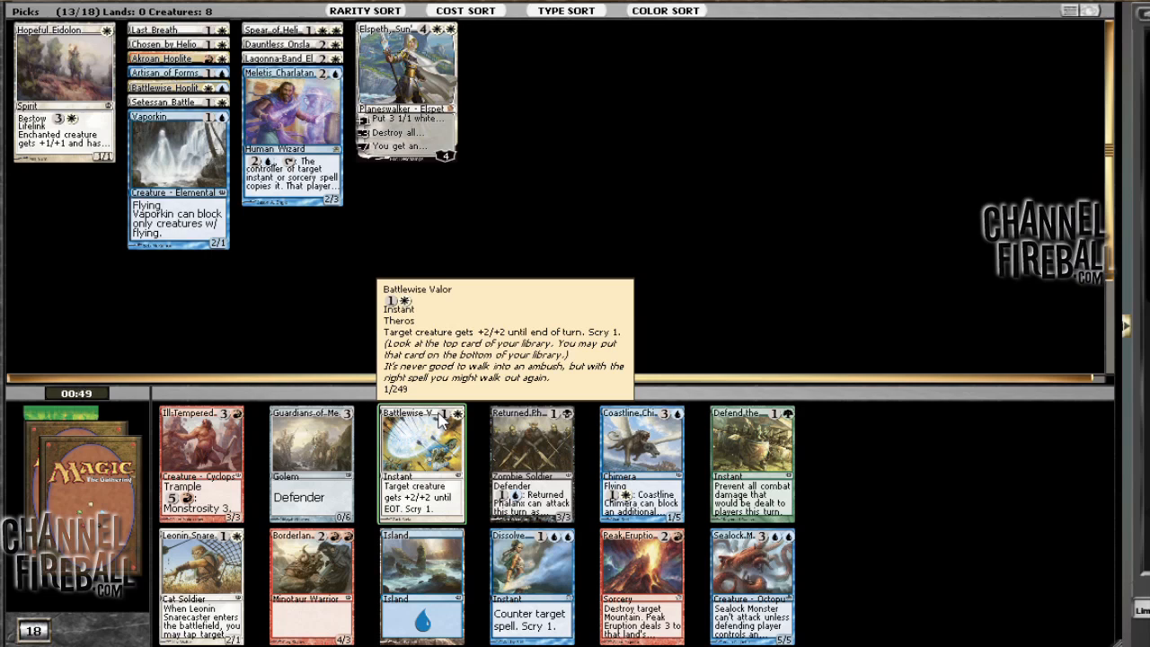
{"action": "mouse_move", "coordinate": [357, 201]}
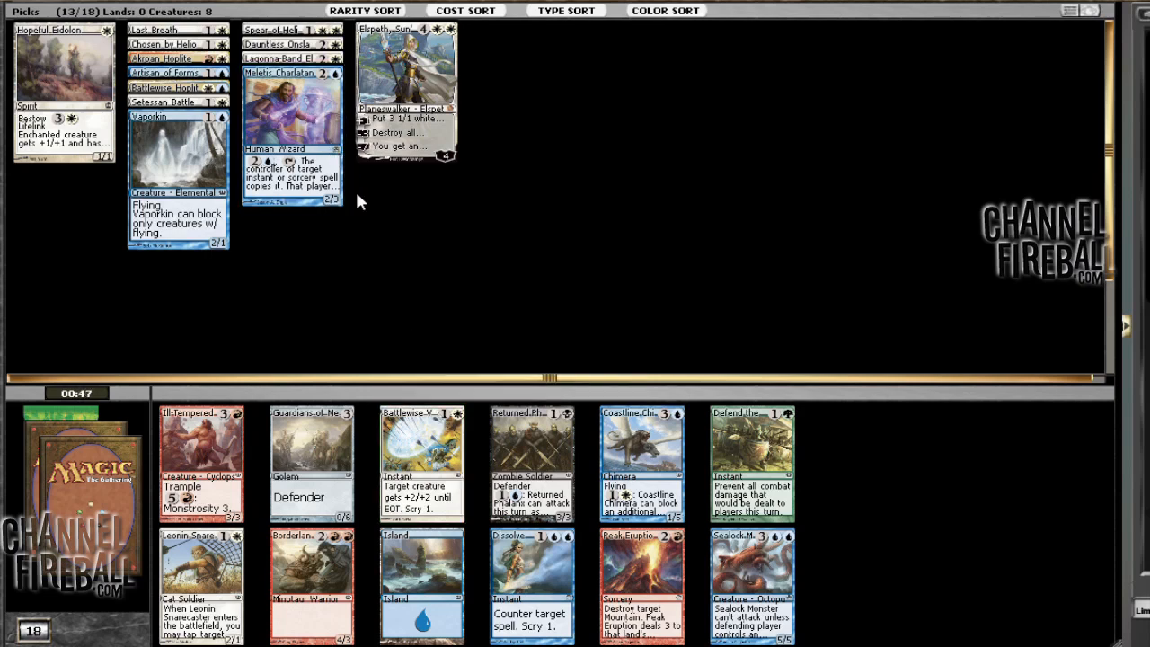
{"action": "mouse_move", "coordinate": [385, 201]}
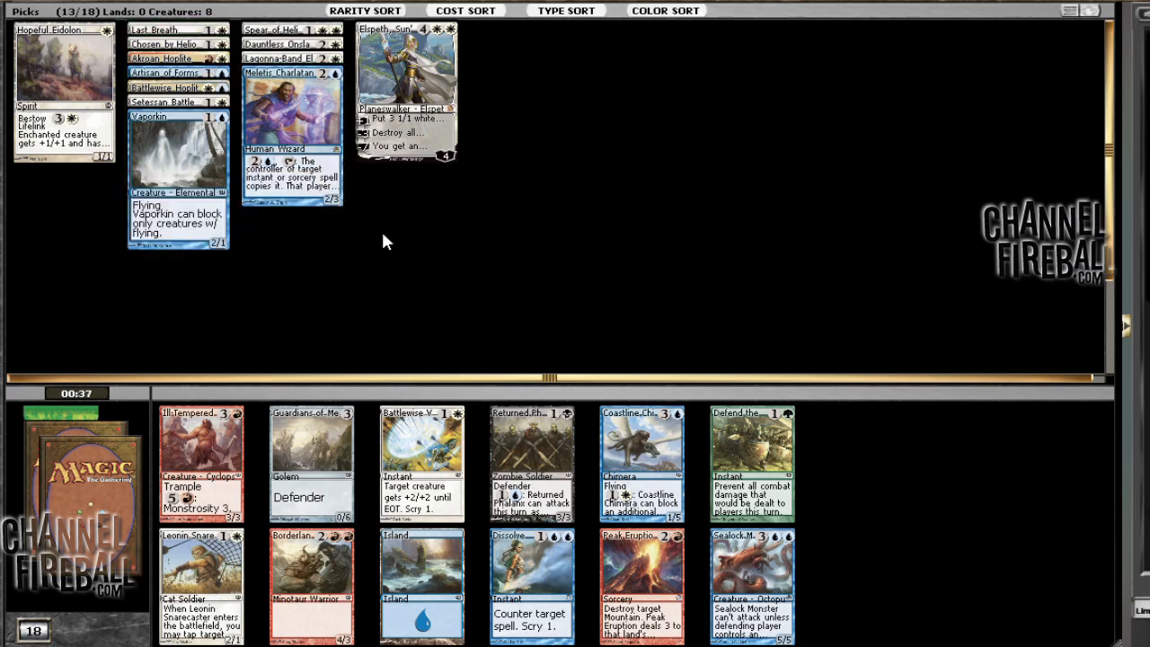
{"action": "mouse_move", "coordinate": [649, 381]}
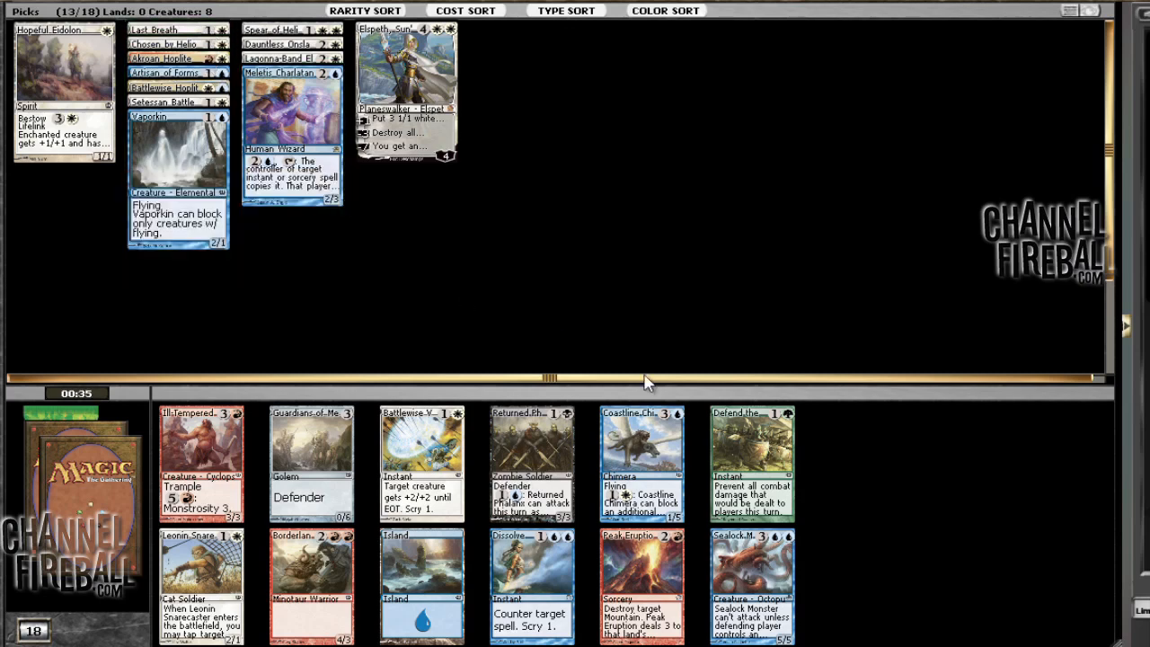
{"action": "mouse_move", "coordinate": [841, 602]}
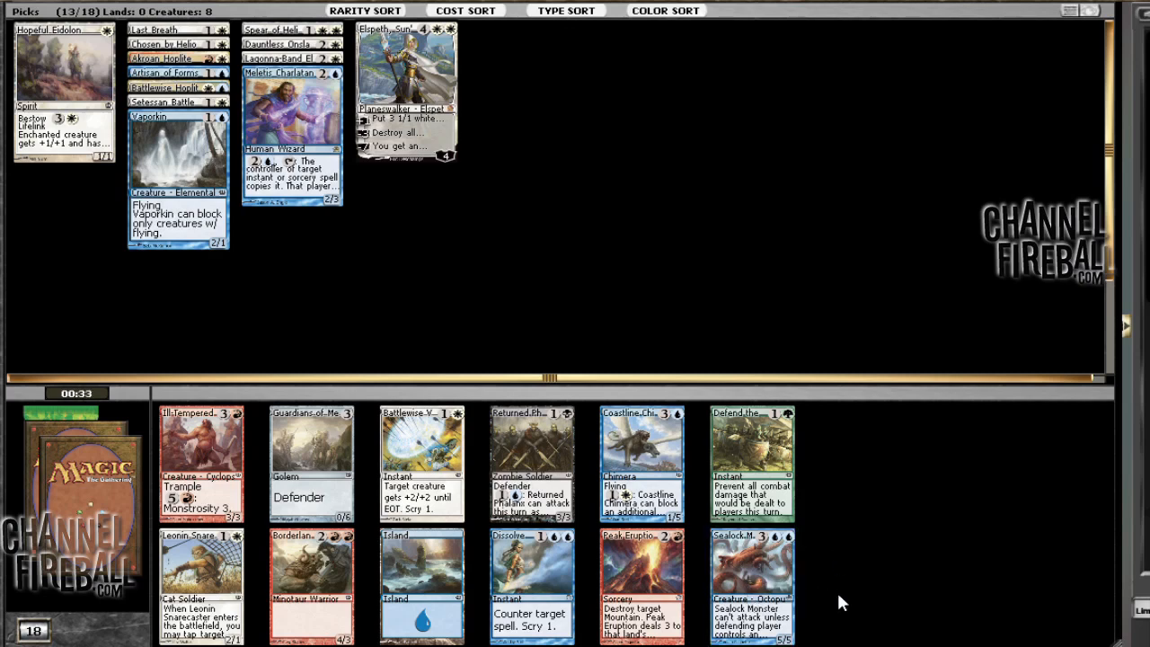
{"action": "mouse_move", "coordinate": [792, 277]}
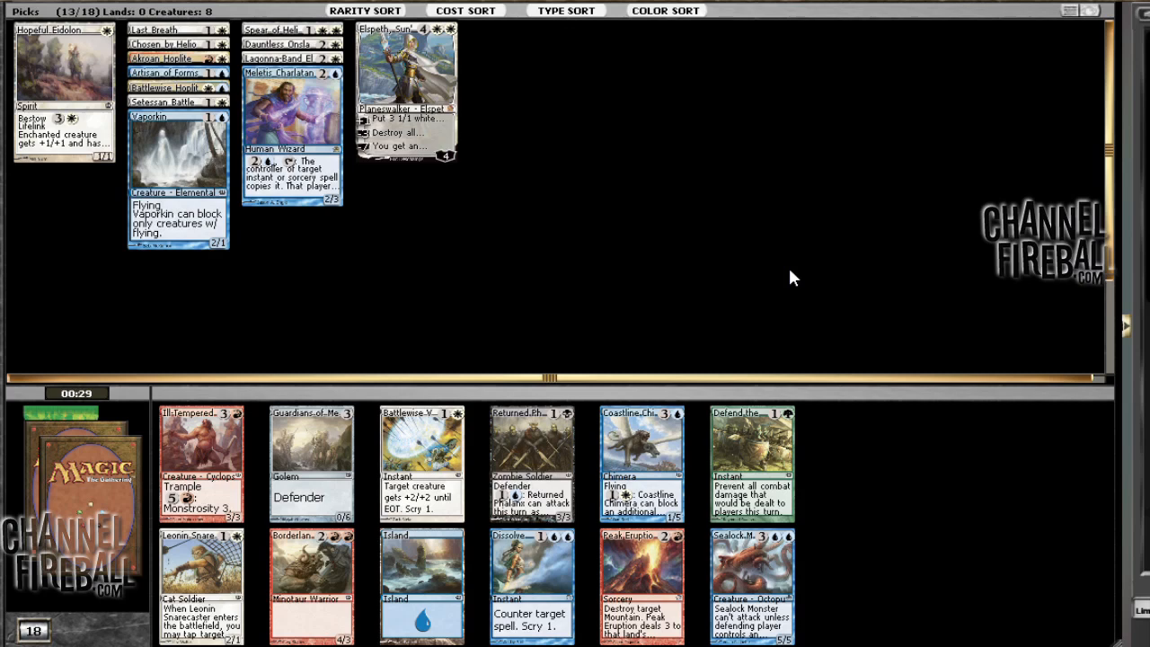
{"action": "mouse_move", "coordinate": [464, 146]}
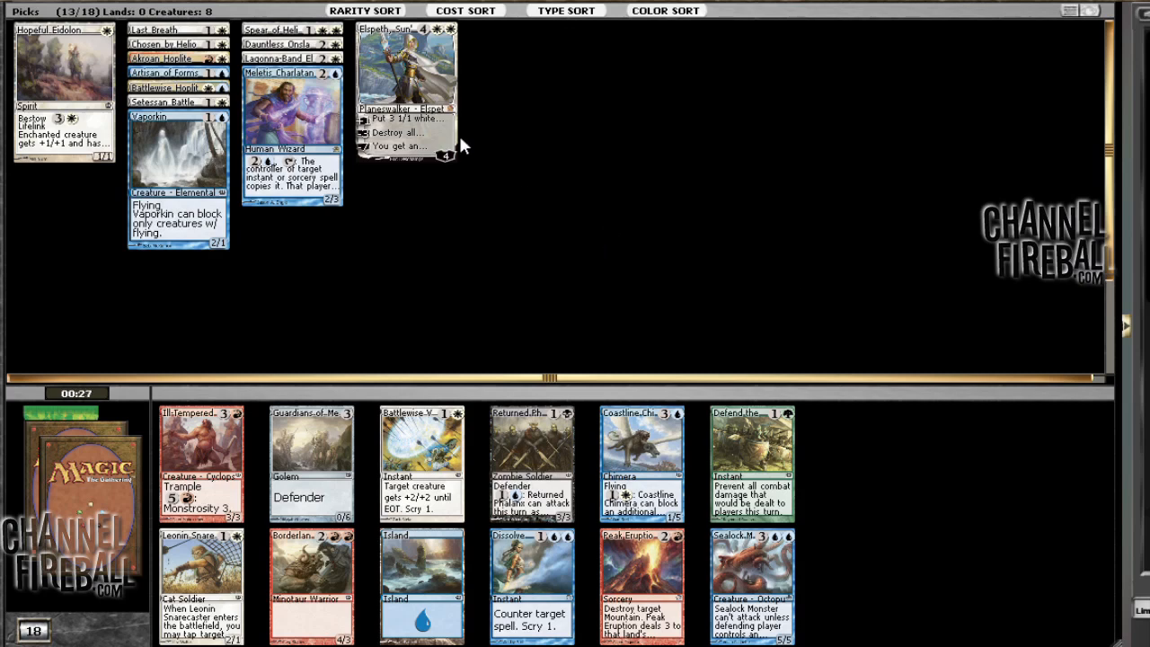
{"action": "mouse_move", "coordinate": [541, 222]}
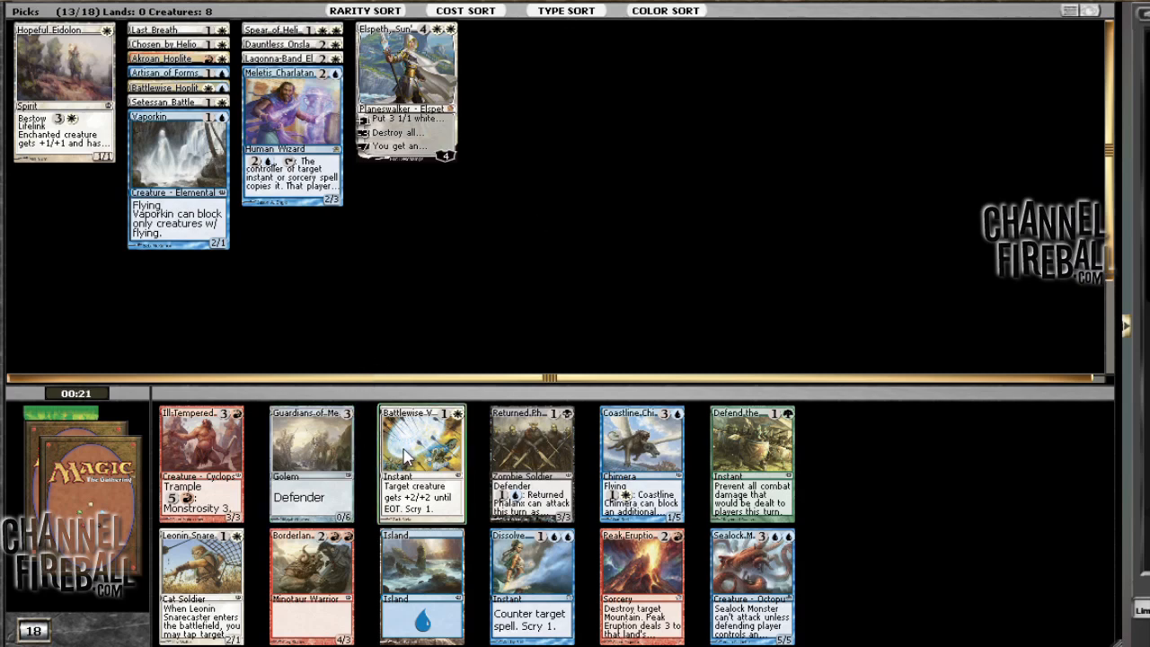
{"action": "mouse_move", "coordinate": [384, 284]}
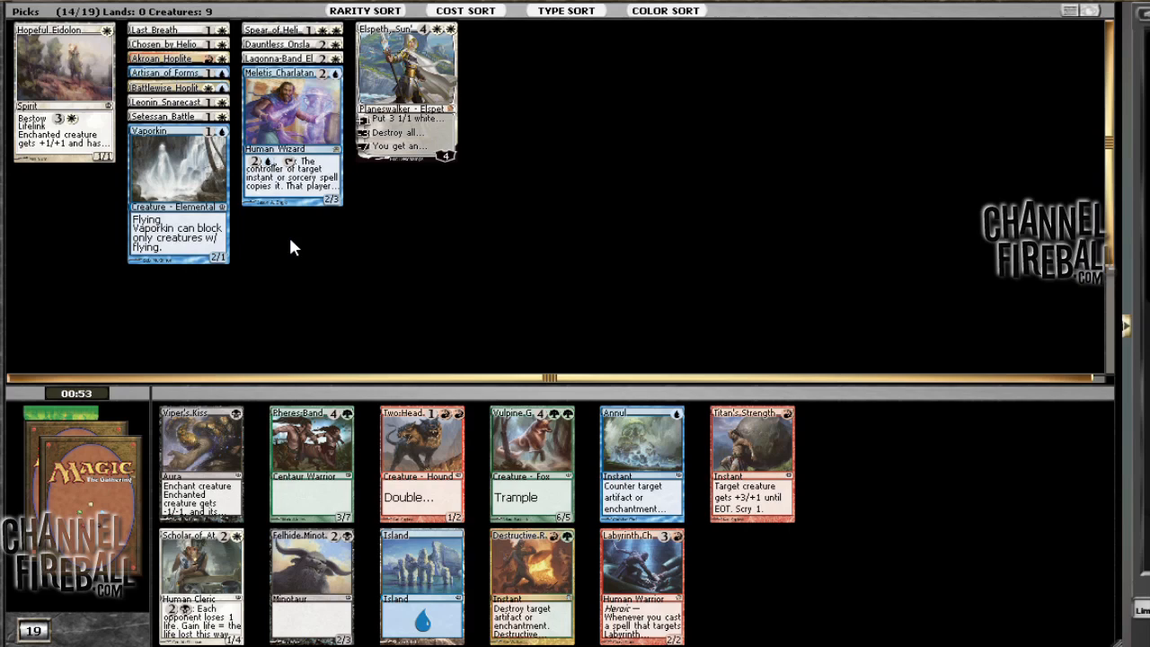
{"action": "mouse_move", "coordinate": [560, 257]}
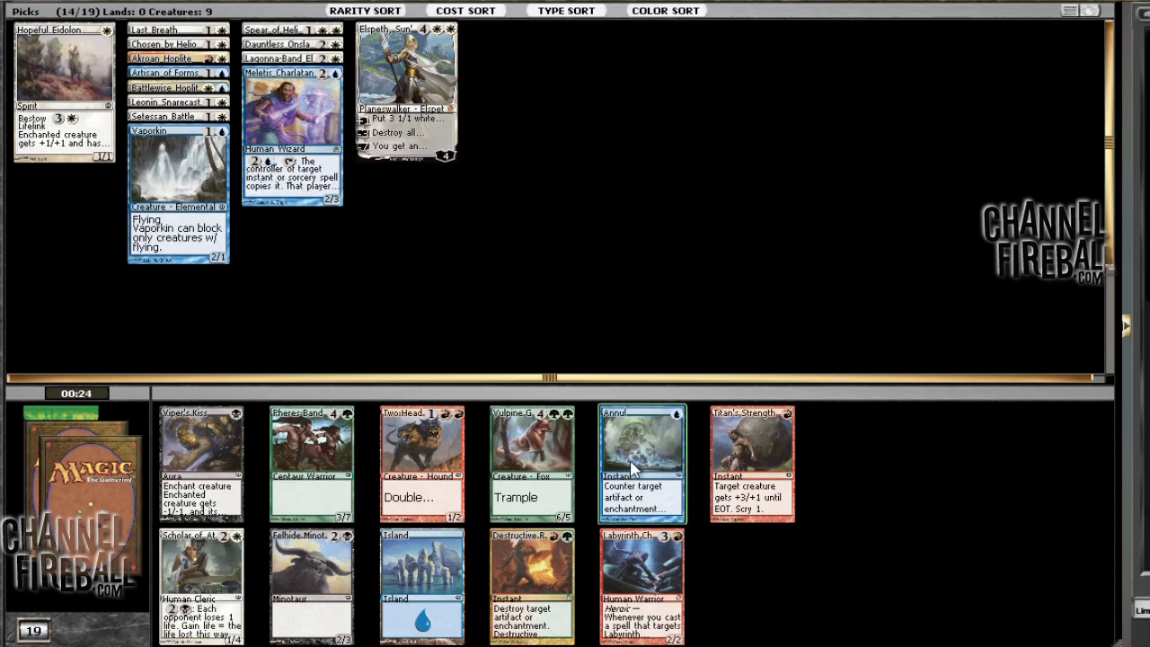
Draft Annul from the current pack as pick 15
{"action": "left_click", "coordinate": [640, 460]}
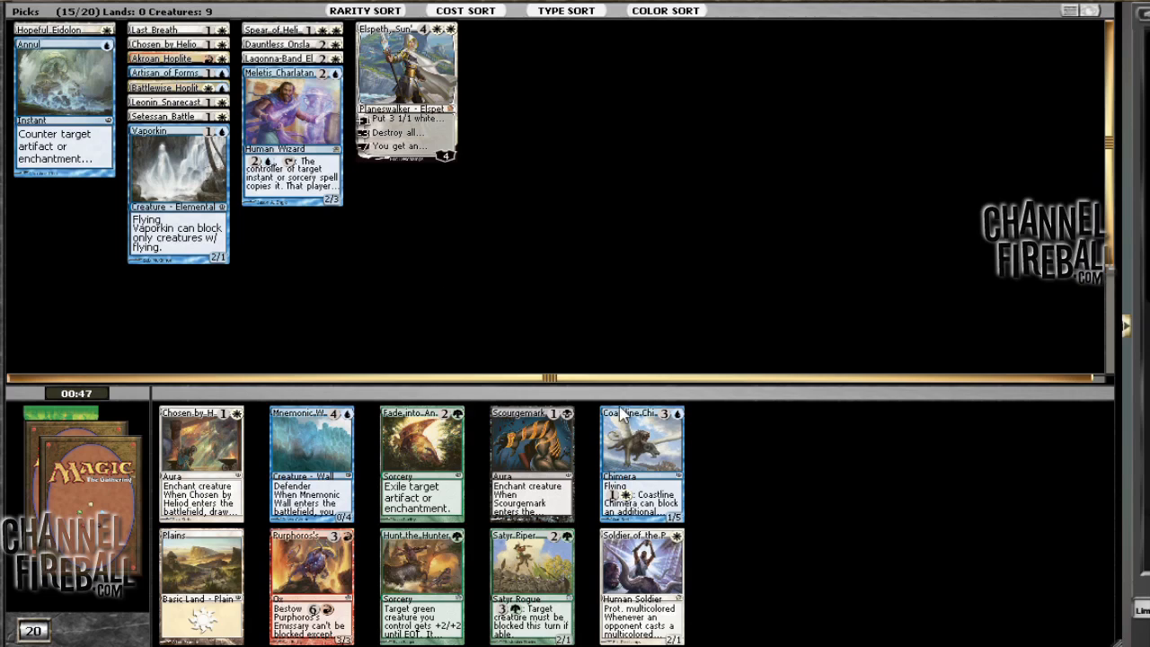
{"action": "mouse_move", "coordinate": [716, 615]}
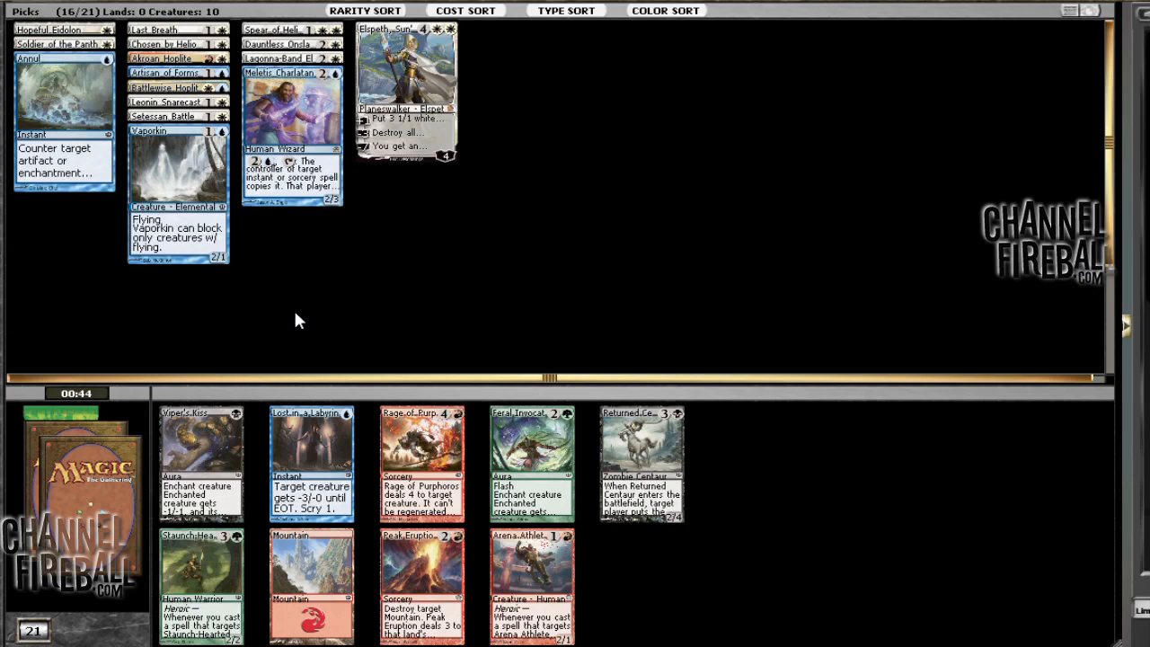
{"action": "mouse_move", "coordinate": [314, 333]}
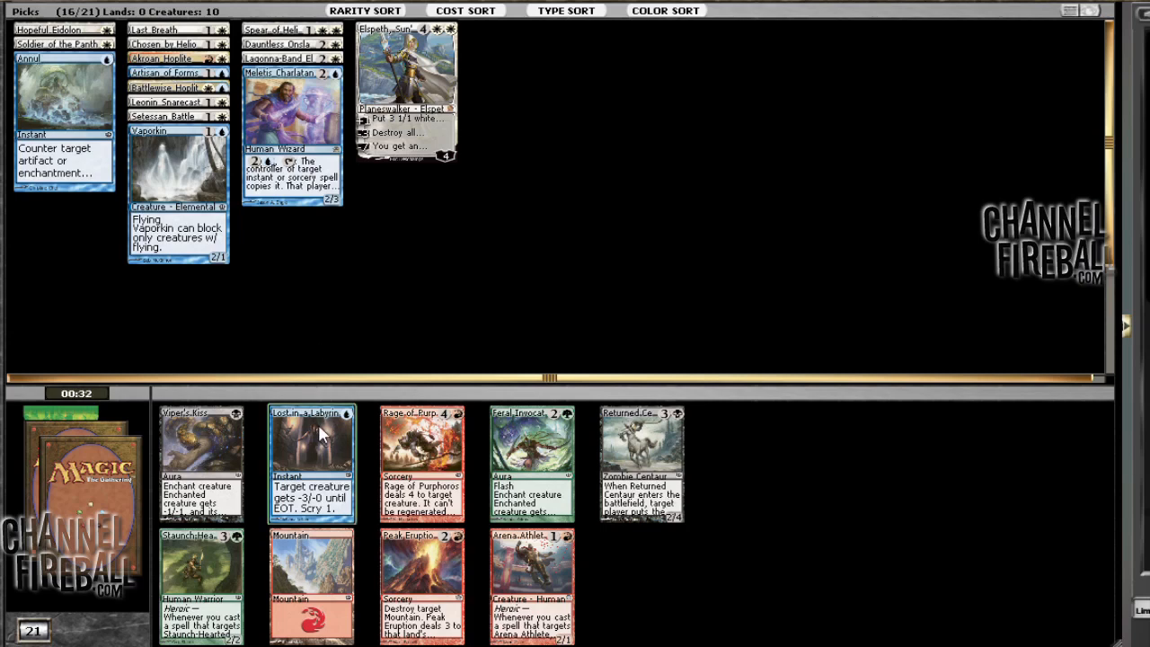
{"action": "mouse_move", "coordinate": [313, 432]}
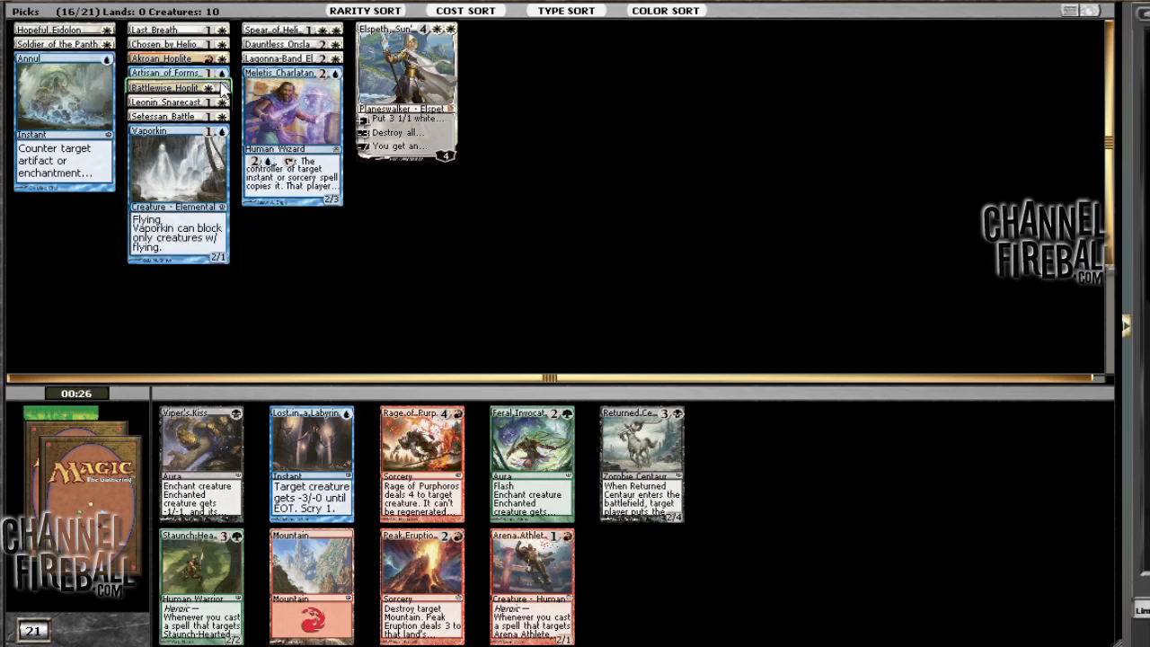
{"action": "mouse_move", "coordinate": [176, 87]}
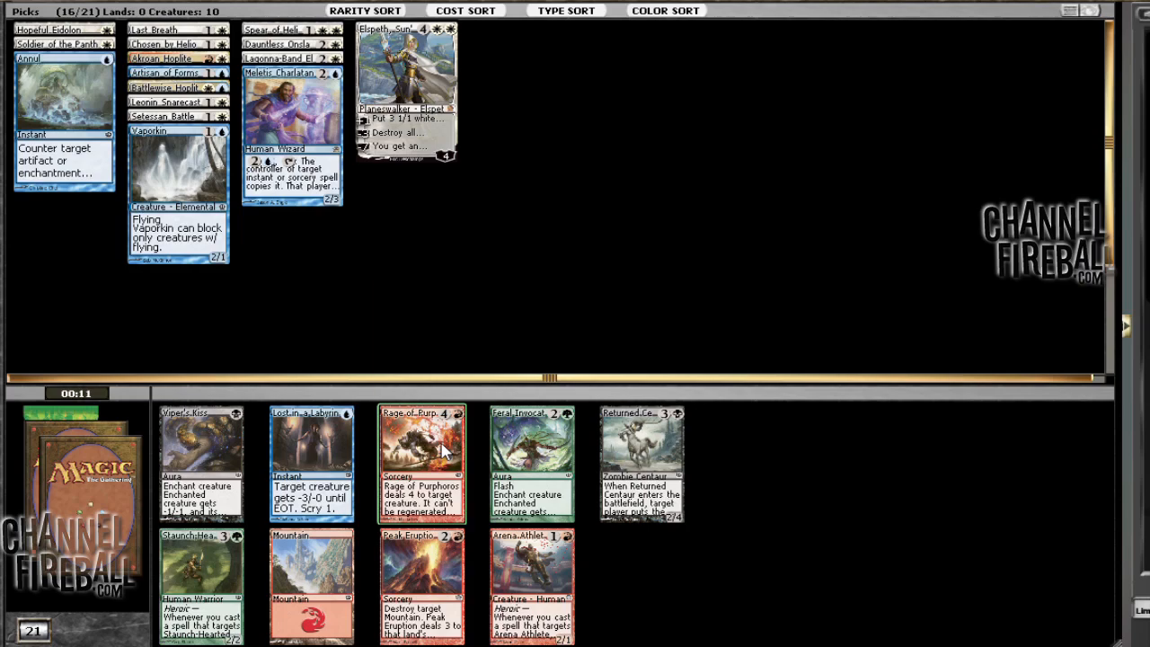
{"action": "mouse_move", "coordinate": [420, 450]}
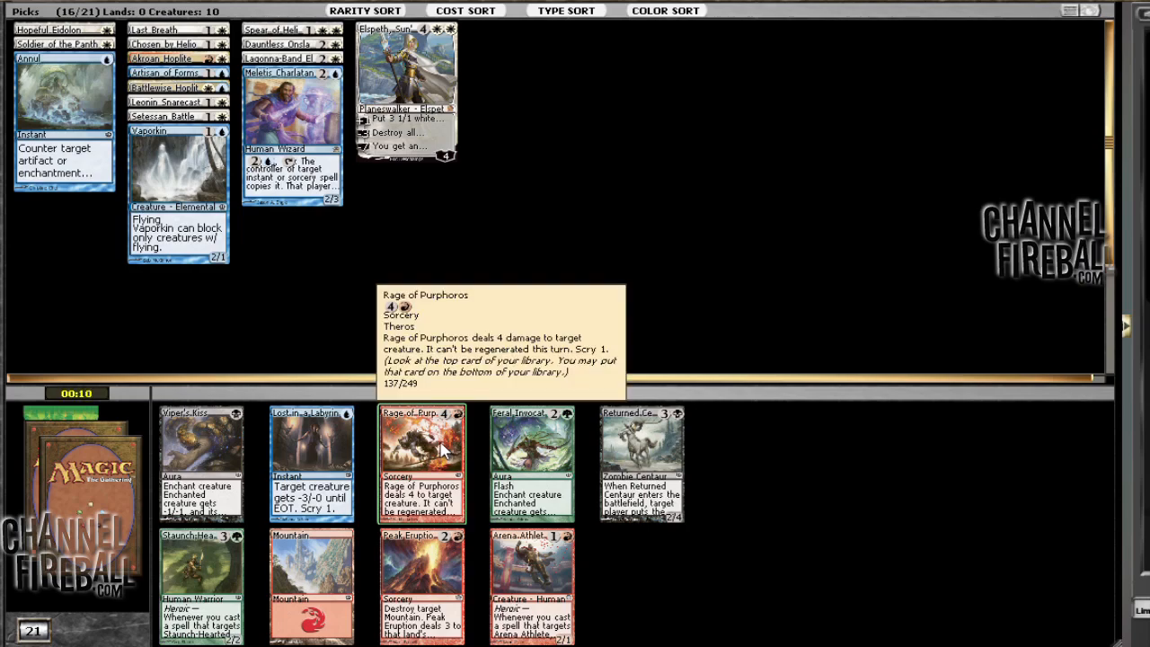
Draft Rage of Purphoros as the red splash card for pick 17
{"action": "left_click", "coordinate": [420, 463]}
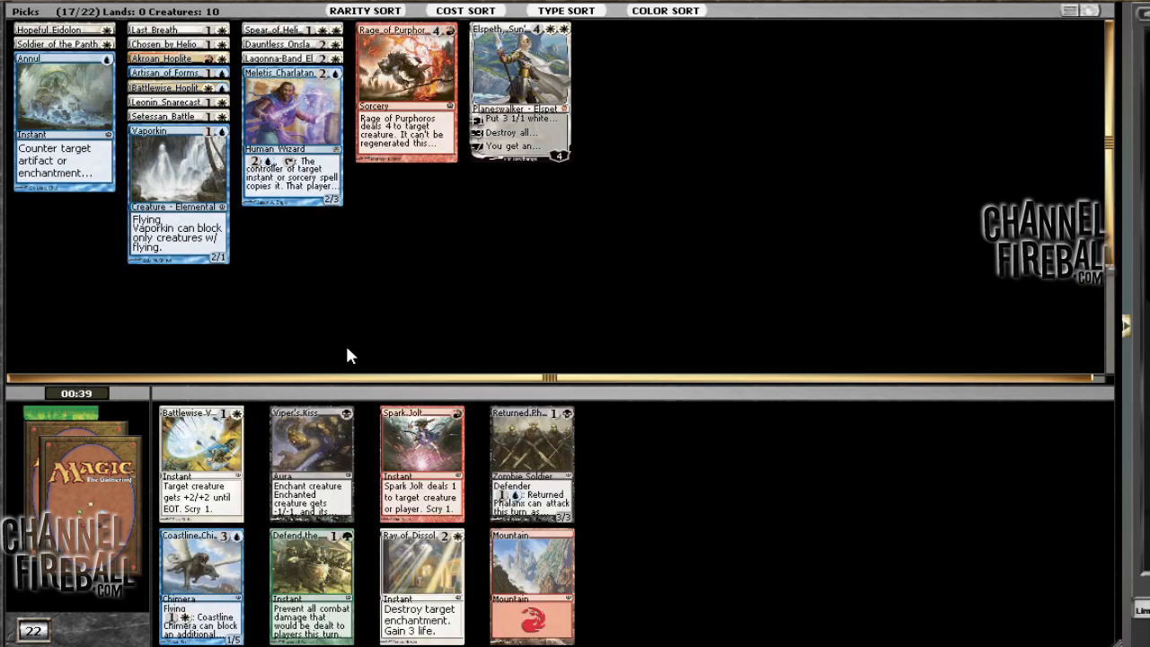
{"action": "mouse_move", "coordinate": [225, 440]}
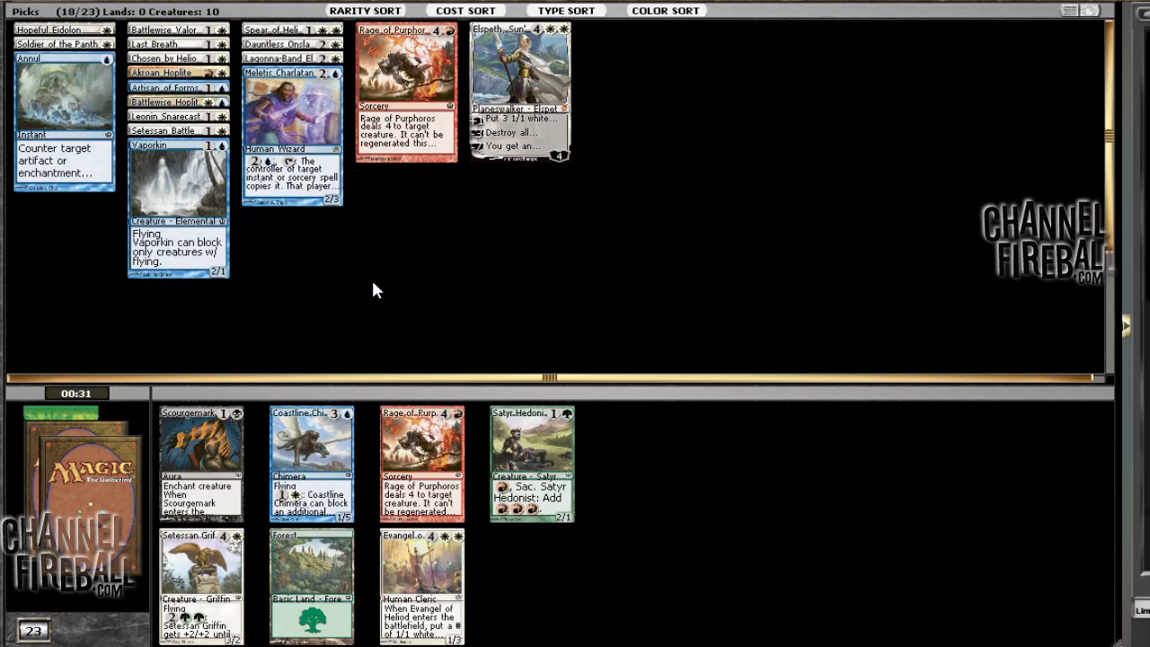
{"action": "mouse_move", "coordinate": [445, 415]}
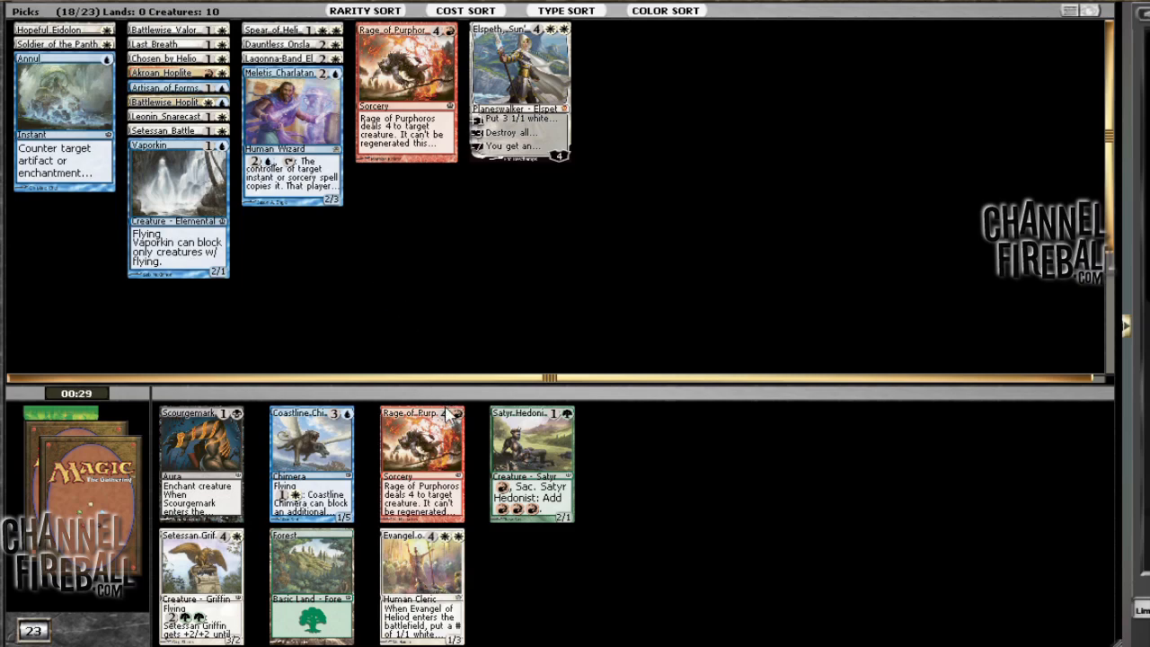
{"action": "mouse_move", "coordinate": [499, 615]}
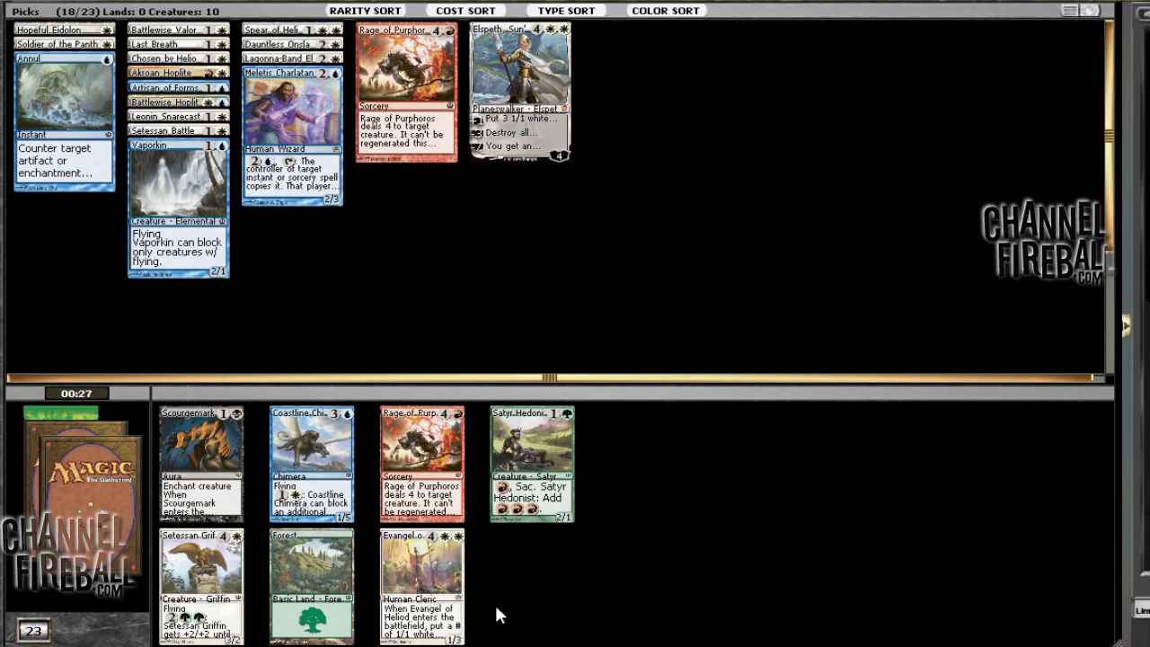
{"action": "mouse_move", "coordinate": [575, 628]}
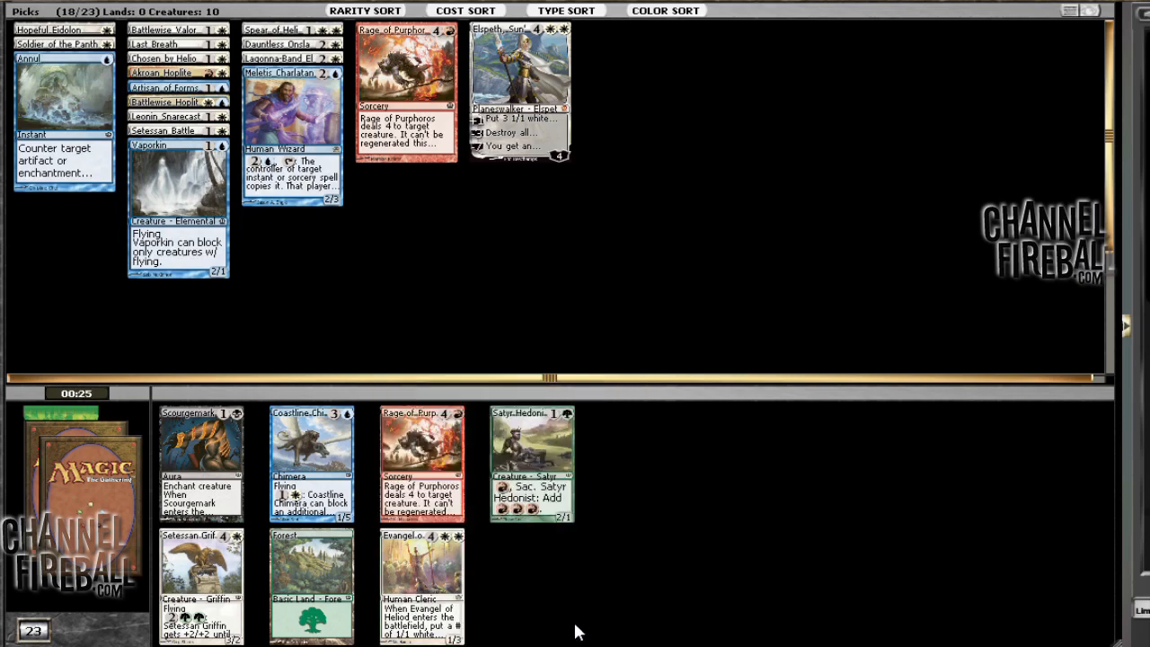
{"action": "mouse_move", "coordinate": [485, 625]}
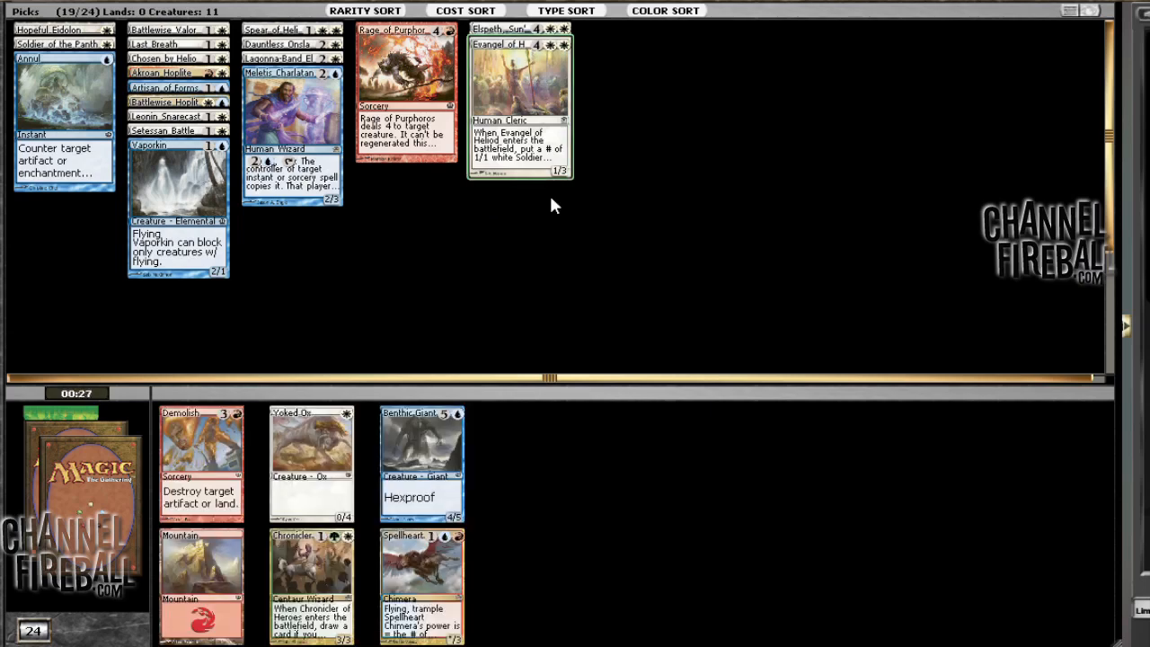
{"action": "mouse_move", "coordinate": [458, 298]}
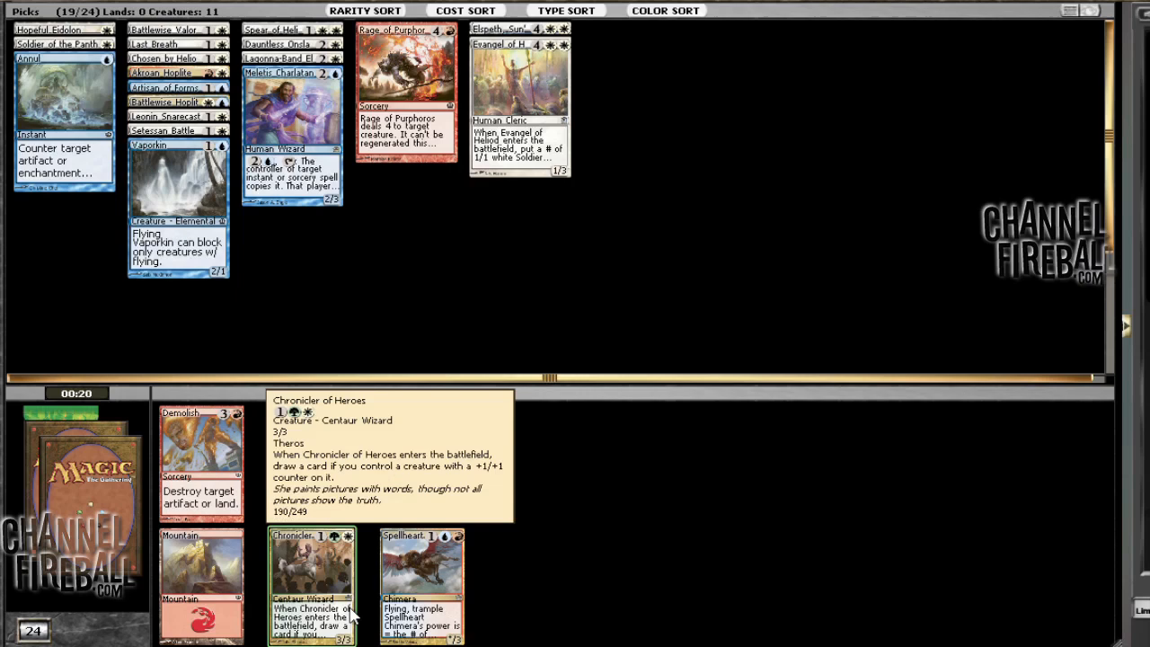
Draft Chronicler of Heroes from the pack, completing the three-pick run
{"action": "left_click", "coordinate": [313, 584]}
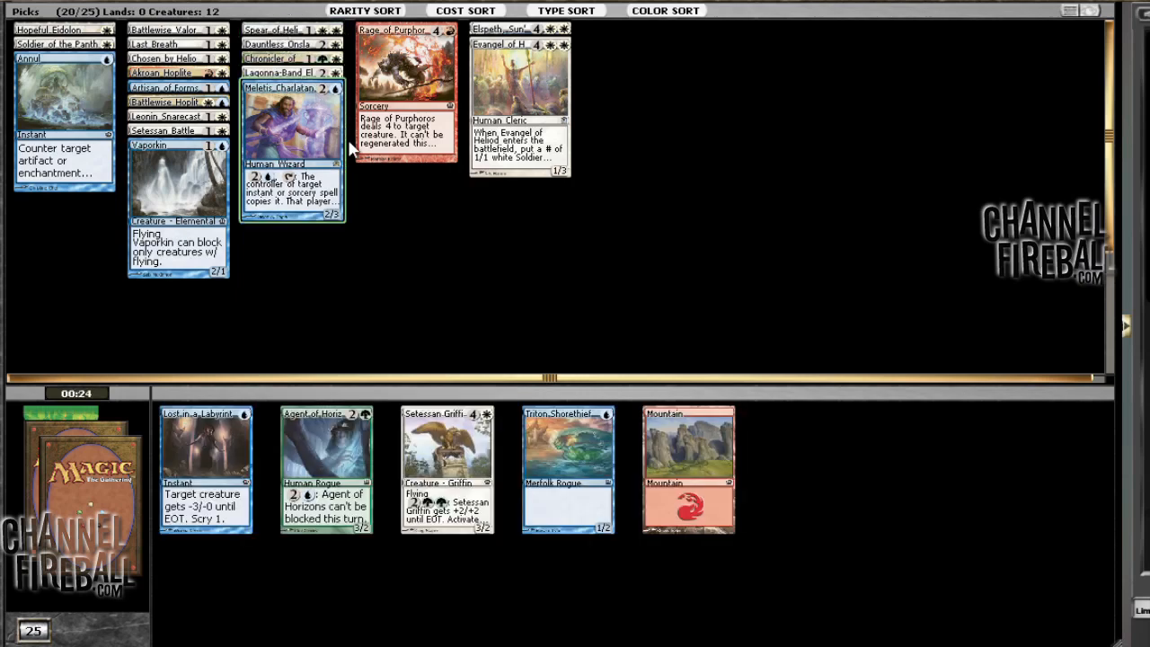
{"action": "mouse_move", "coordinate": [403, 190]}
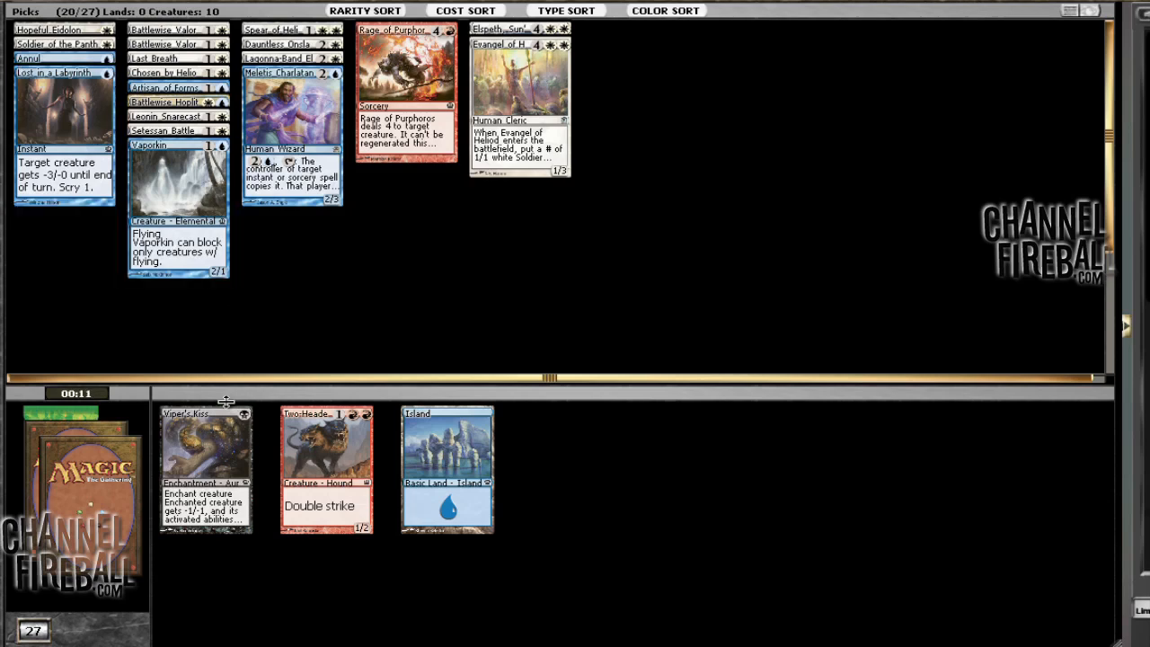
Draft Viper's Kiss, the black -1/-1 aura, reaching 21 picks
{"action": "left_click", "coordinate": [205, 449]}
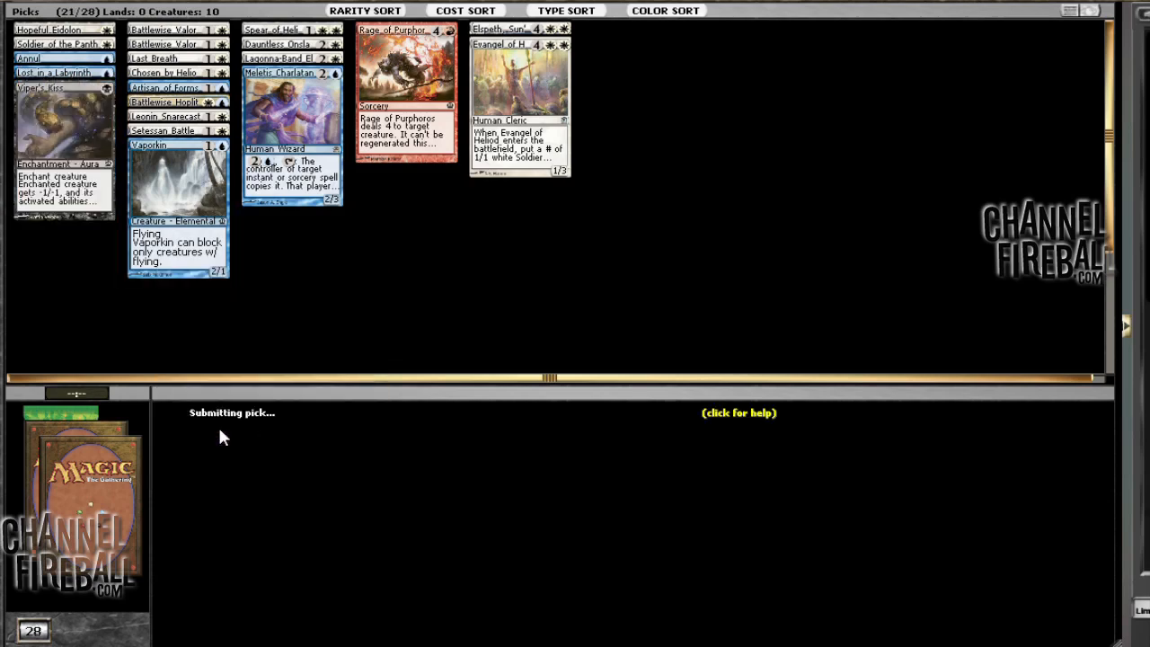